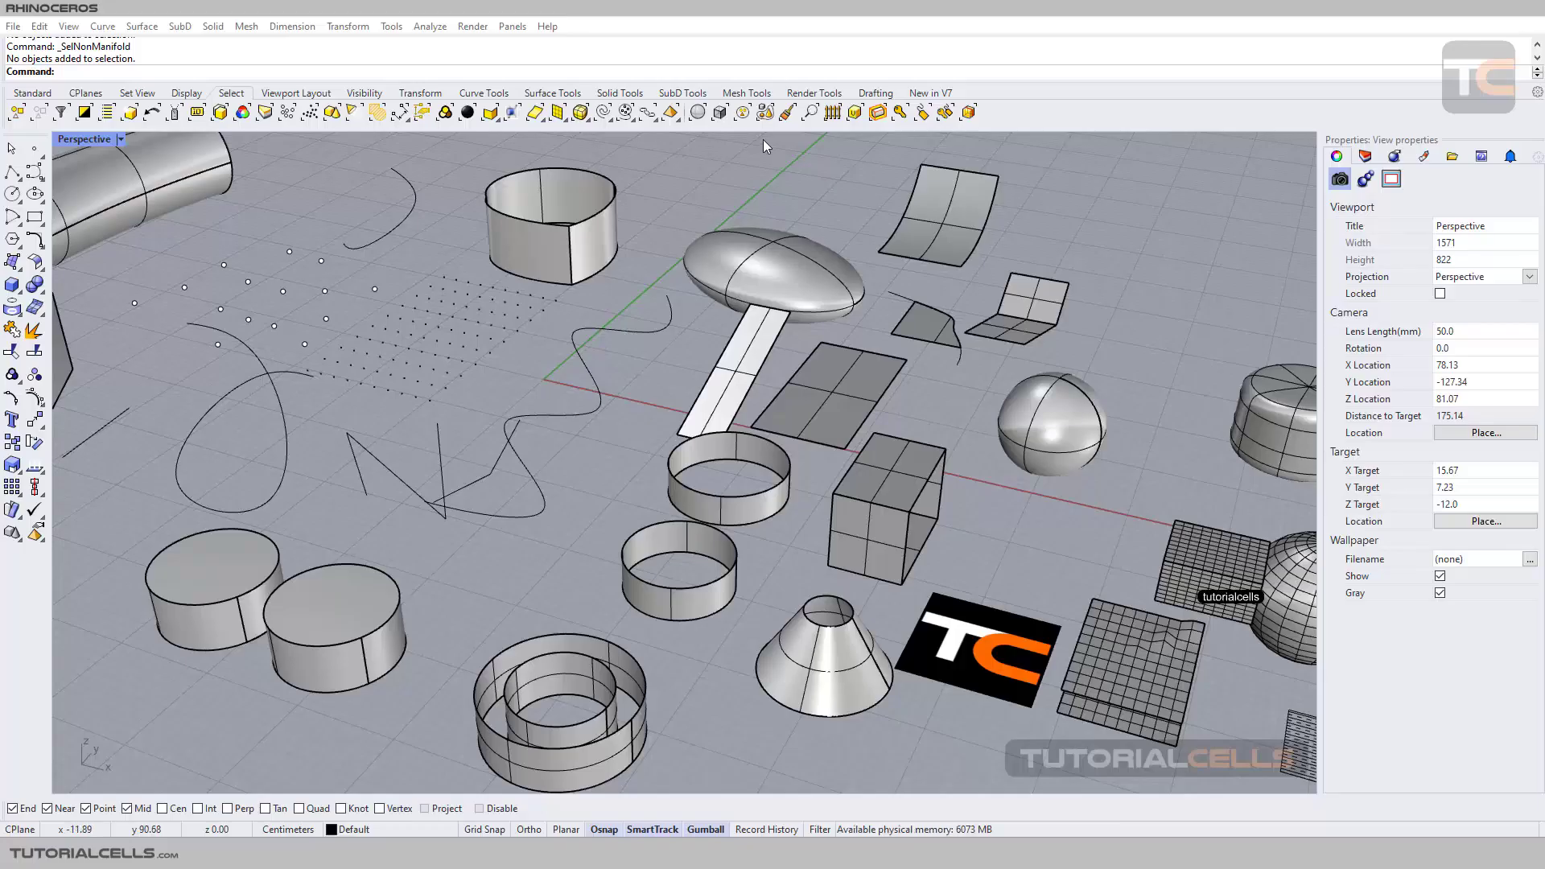
pyautogui.moveTo(969, 111)
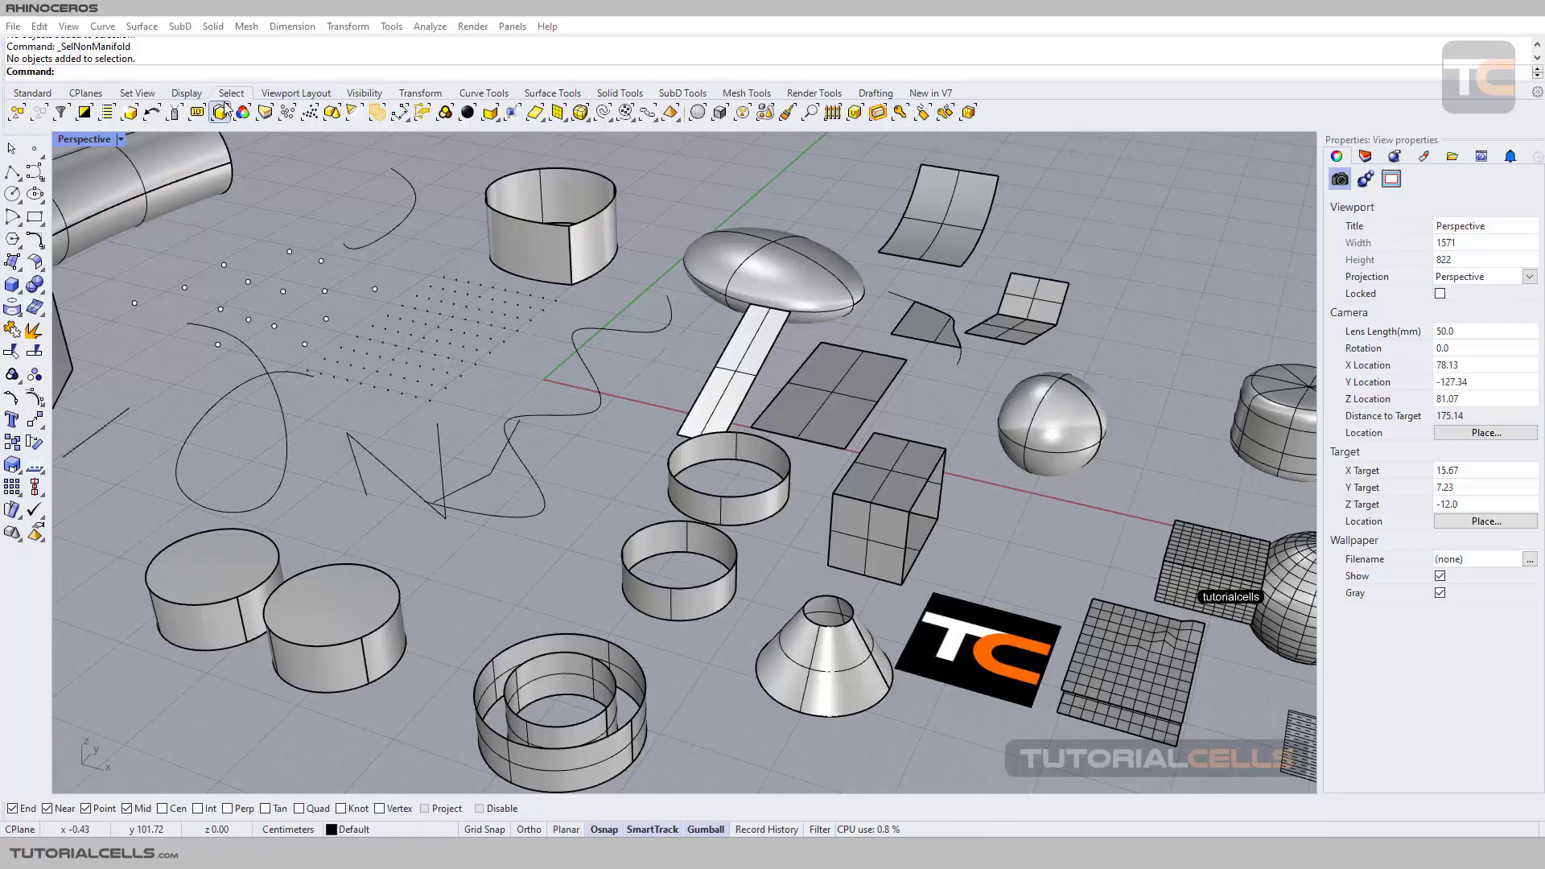
pyautogui.moveTo(966, 112)
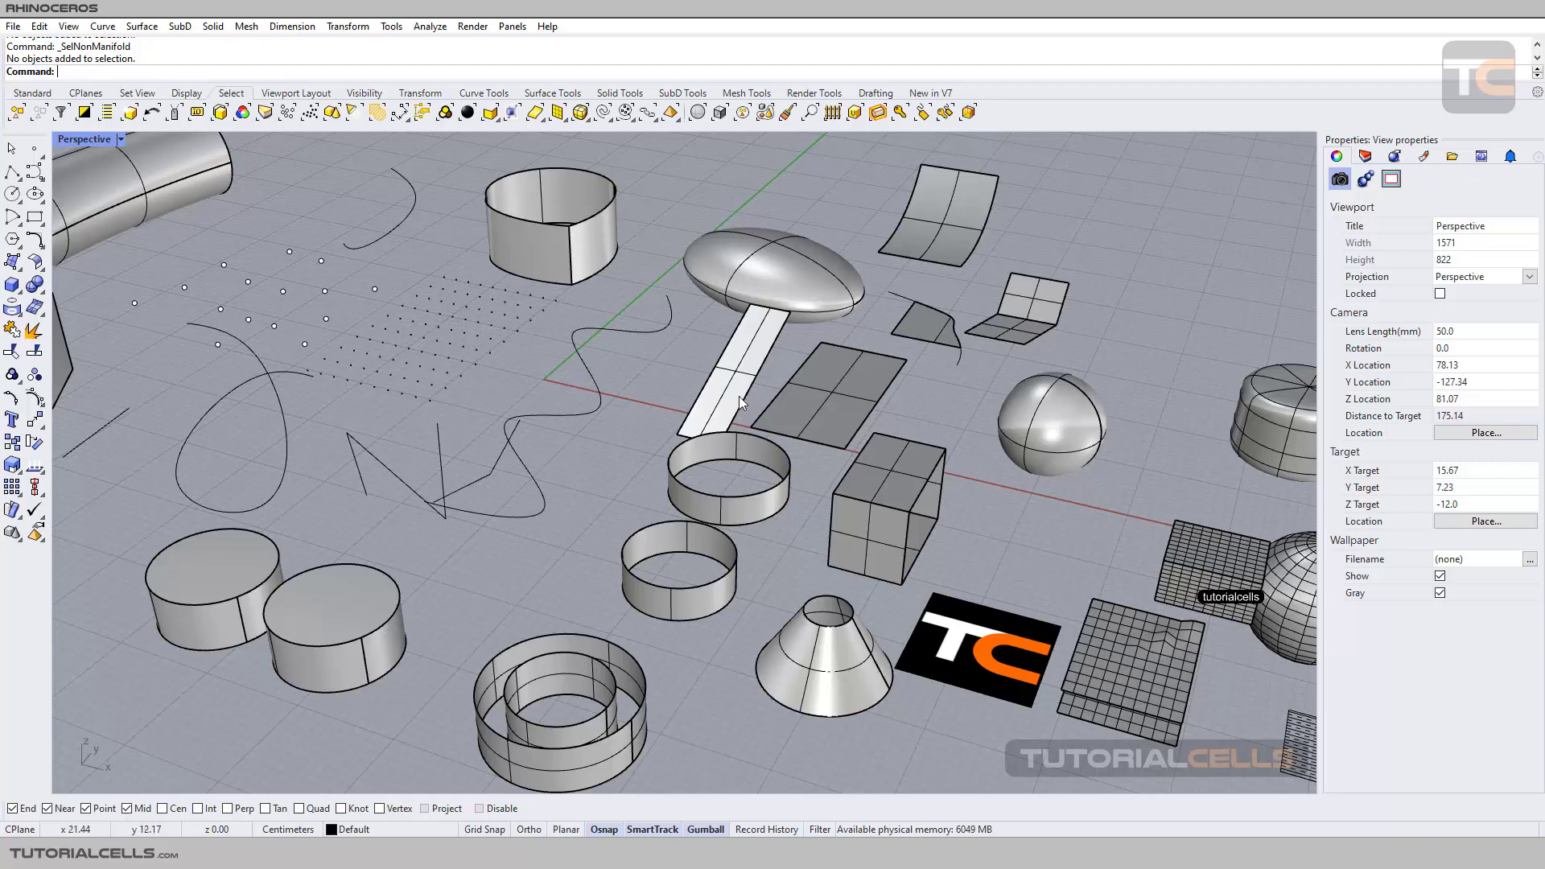
pyautogui.moveTo(785, 796)
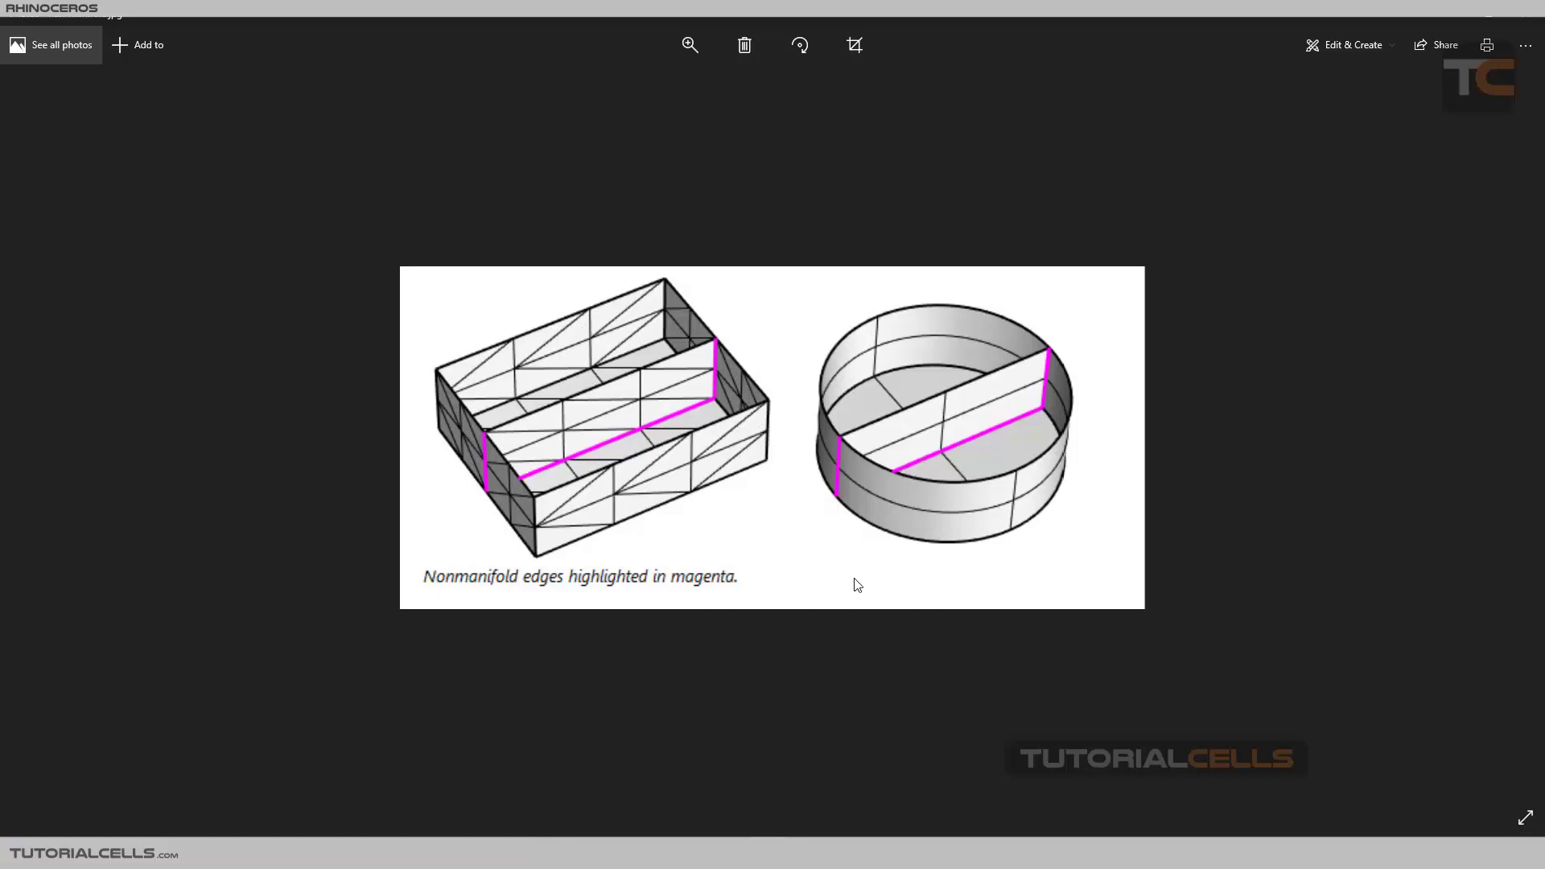
pyautogui.moveTo(1028, 392)
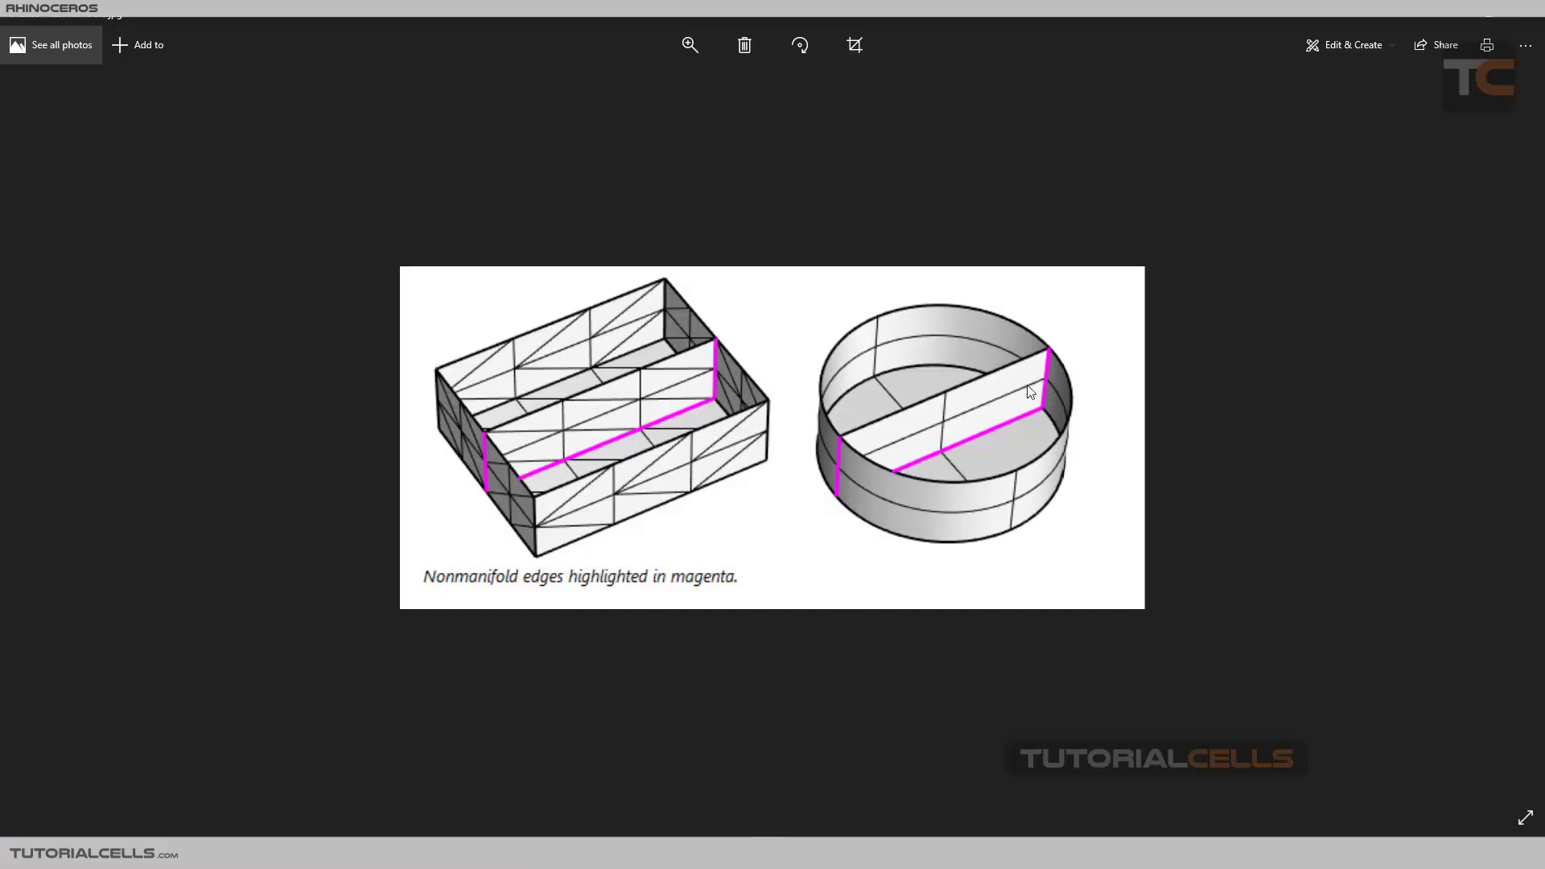
pyautogui.moveTo(1052, 376)
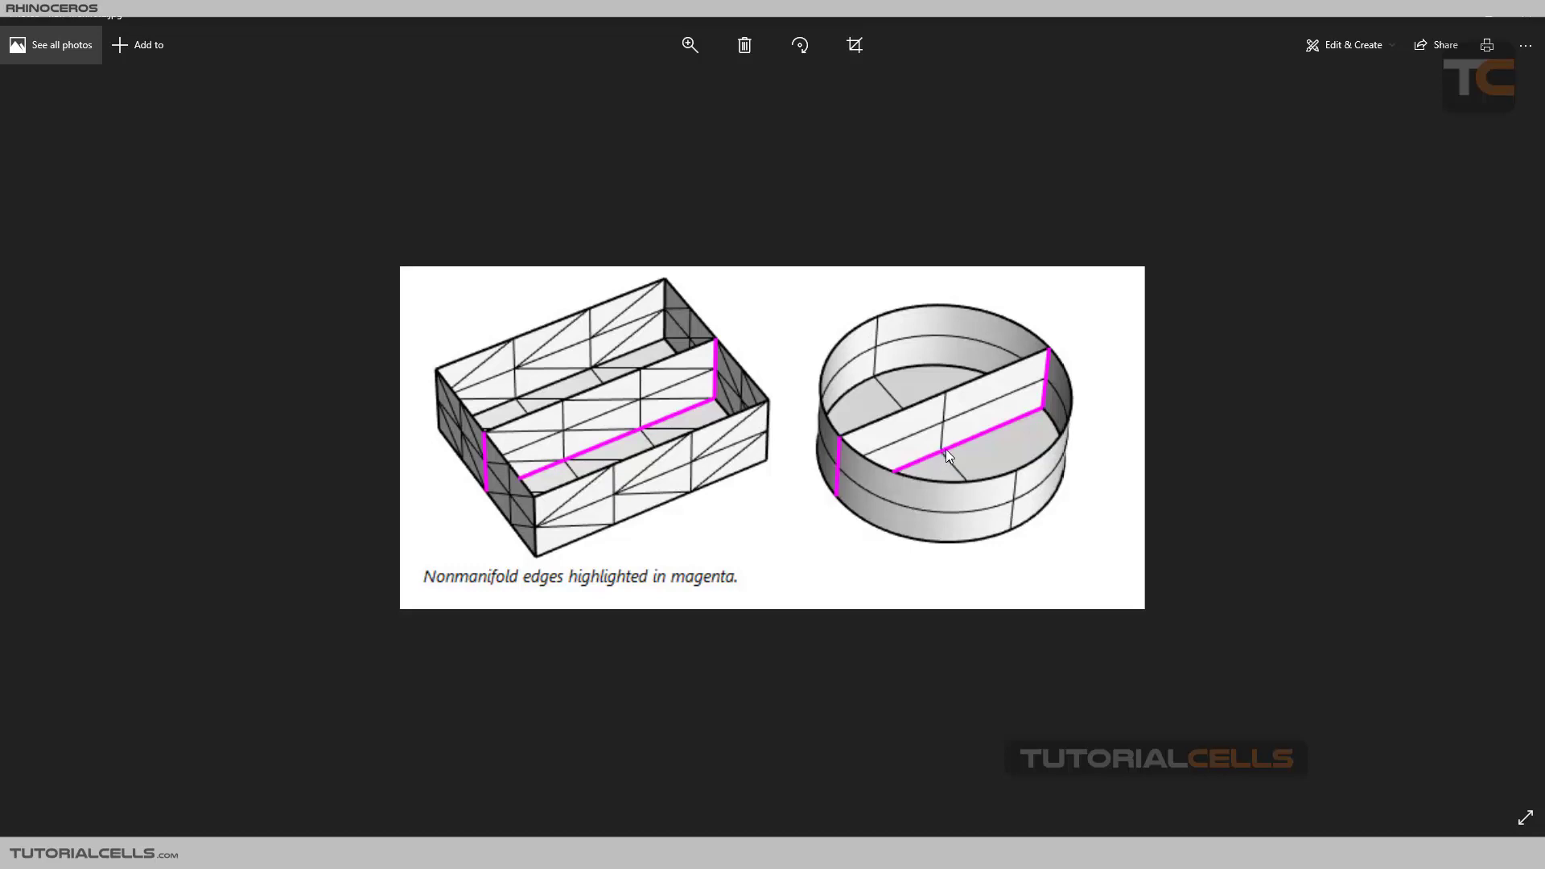
pyautogui.moveTo(937, 447)
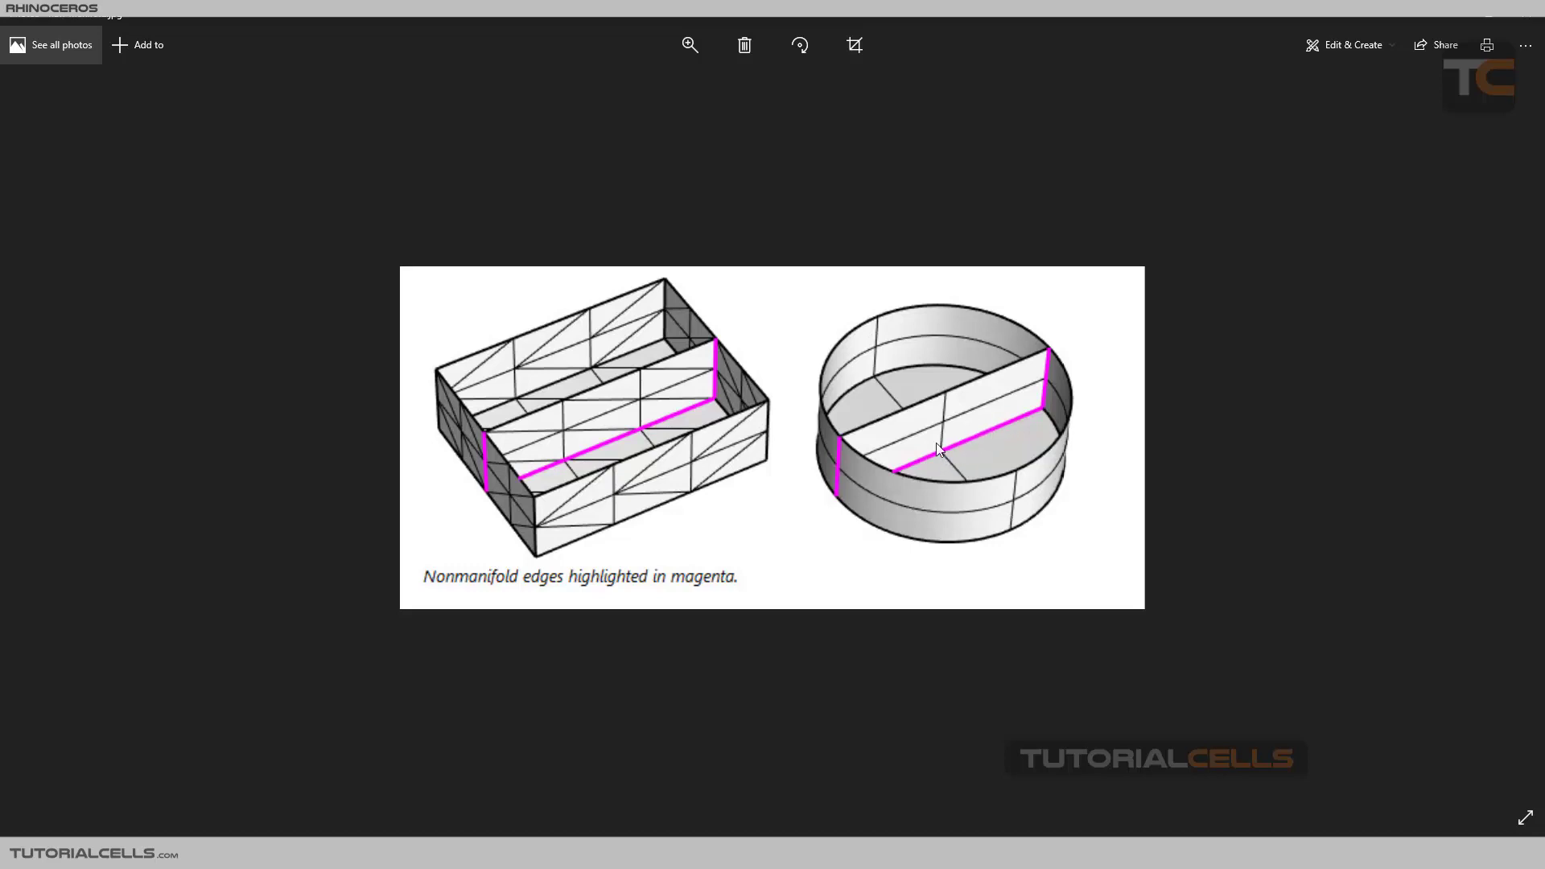
pyautogui.moveTo(935, 438)
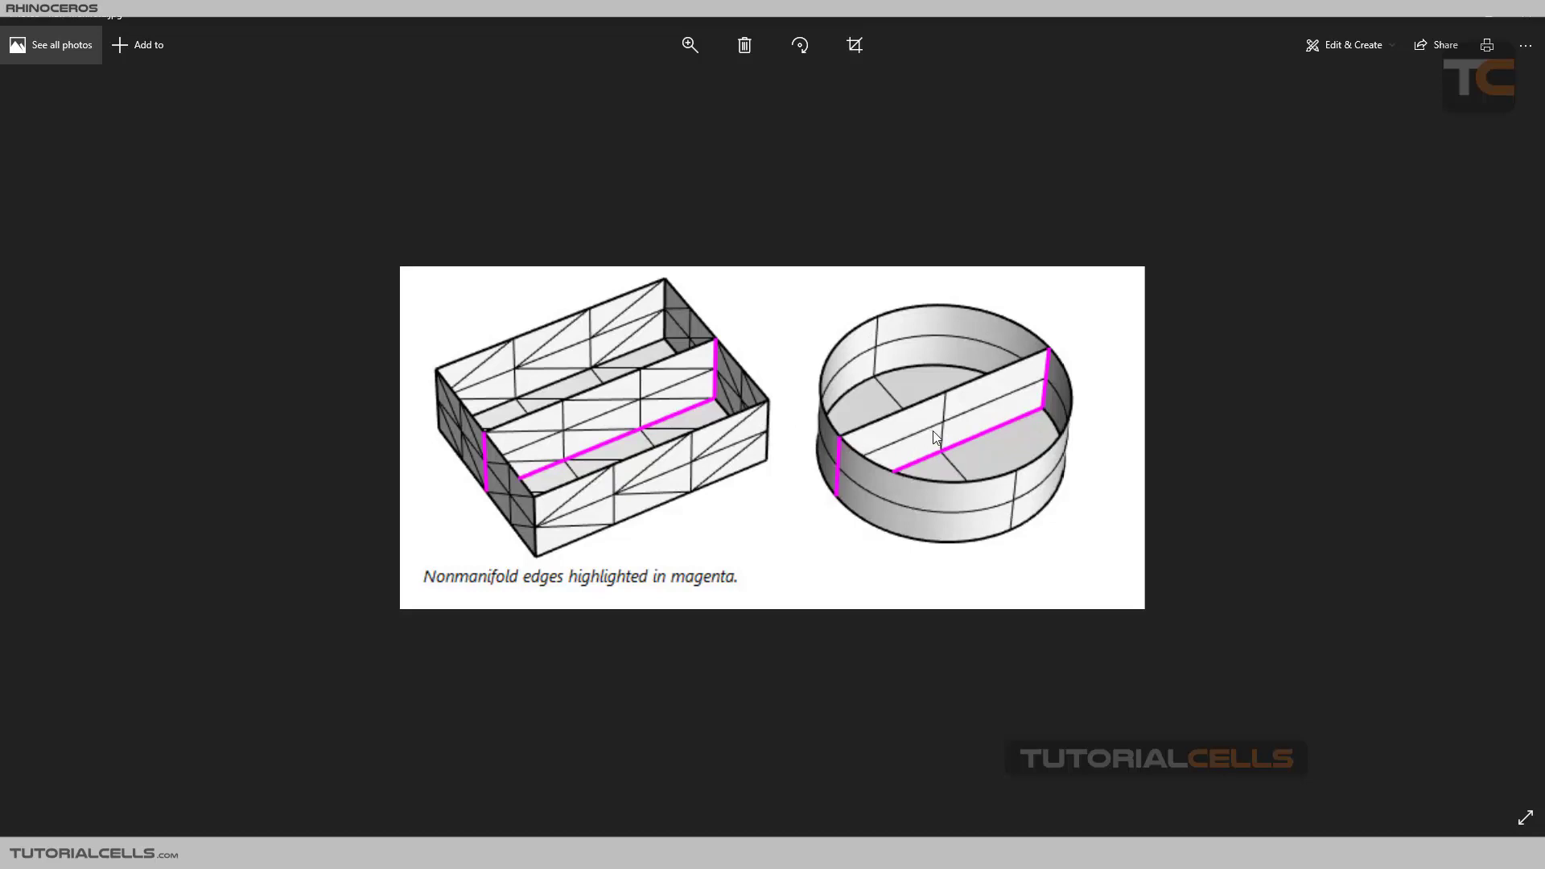
pyautogui.moveTo(950, 457)
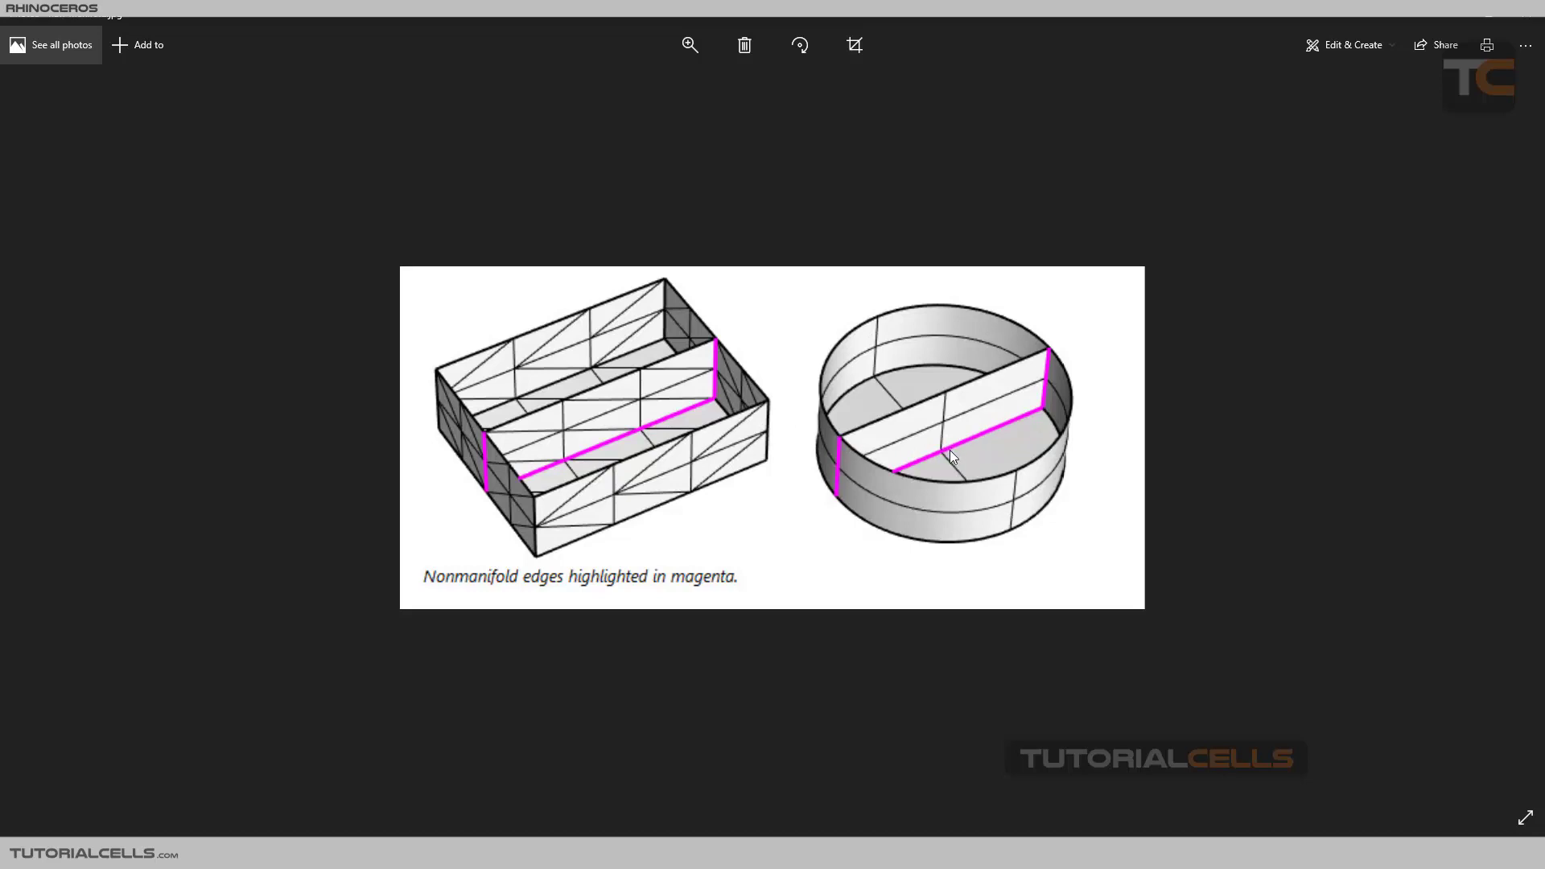
pyautogui.moveTo(713, 593)
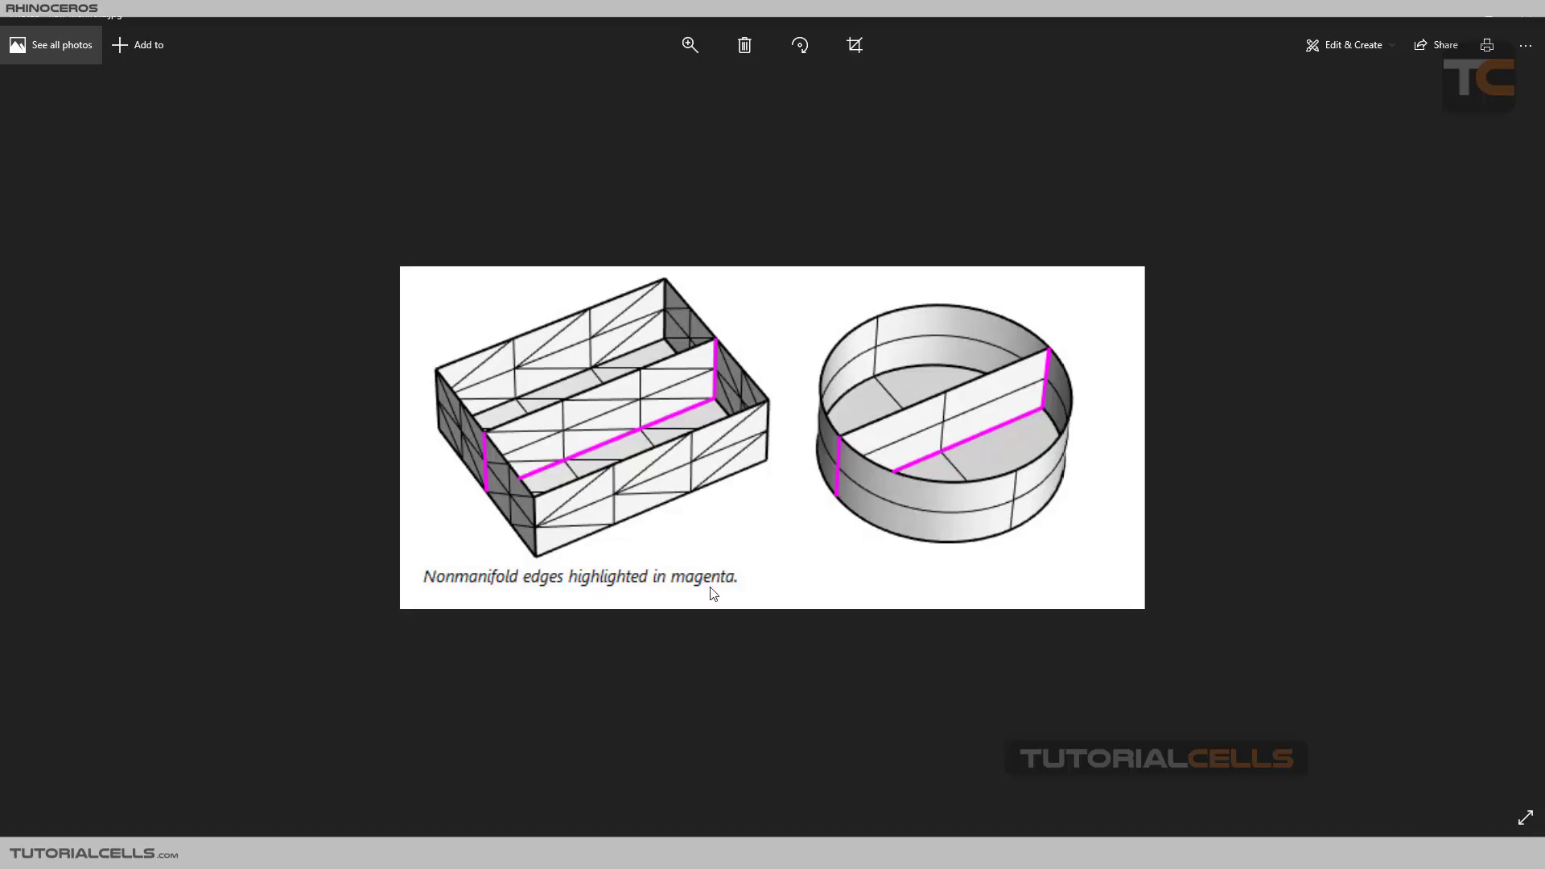
pyautogui.moveTo(831, 452)
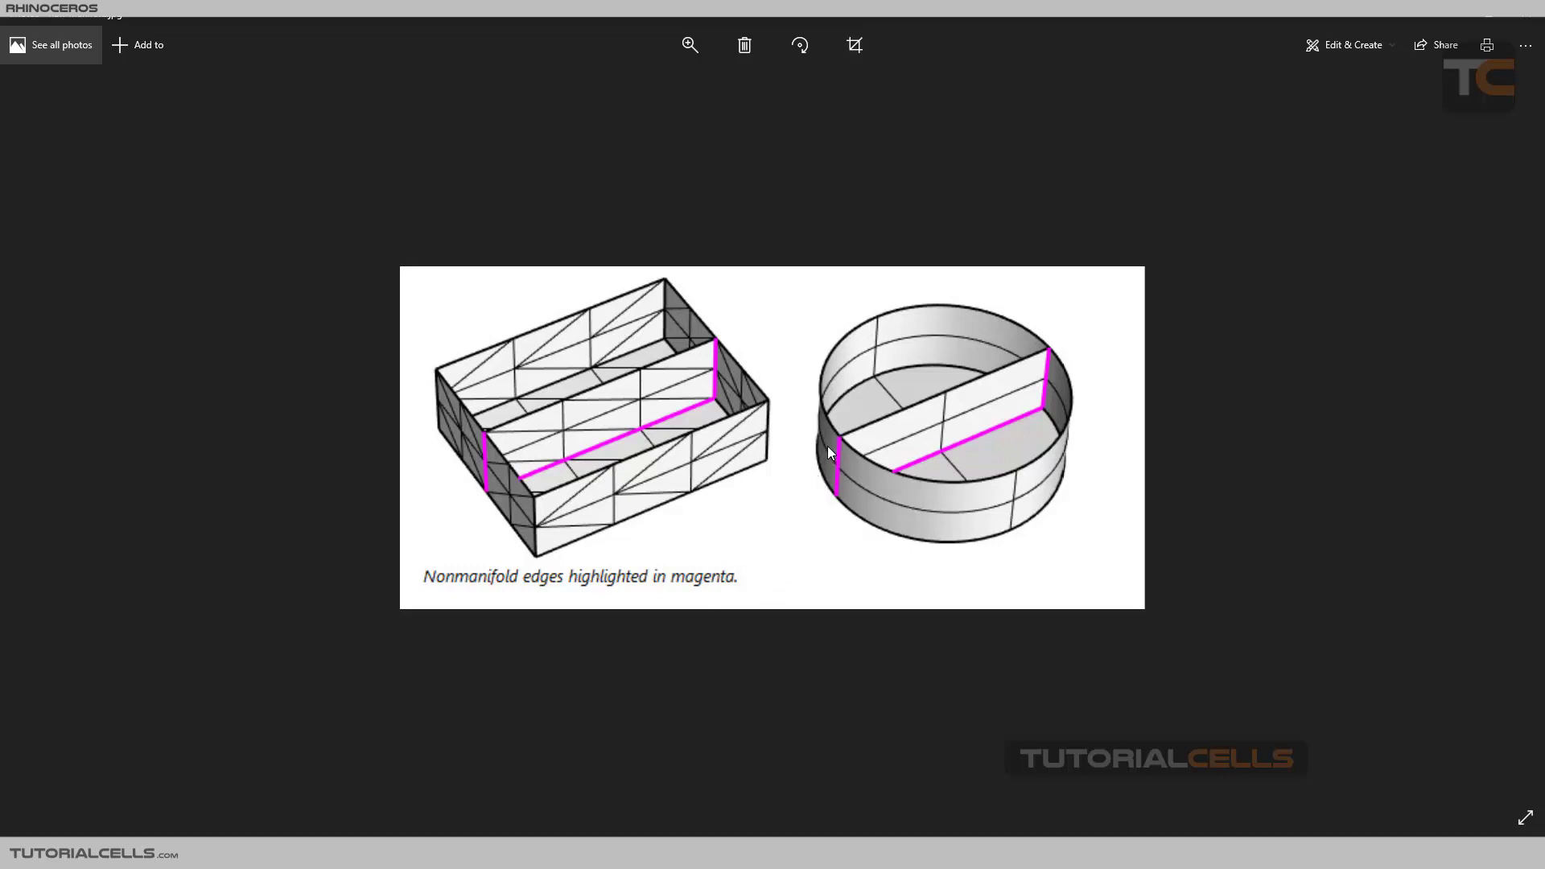
pyautogui.moveTo(830, 456)
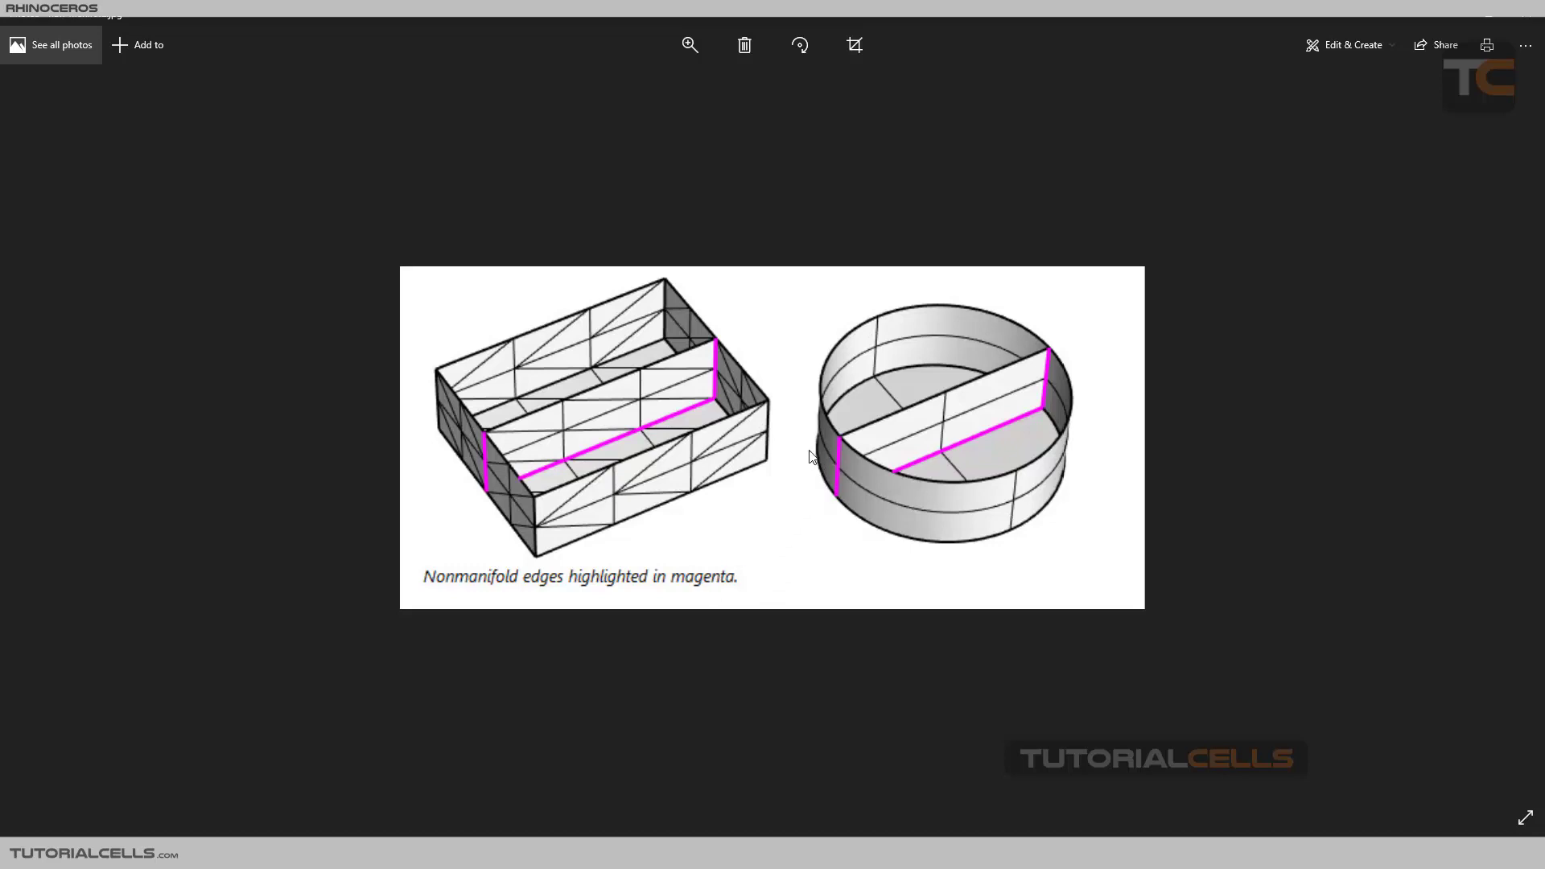
pyautogui.moveTo(752, 413)
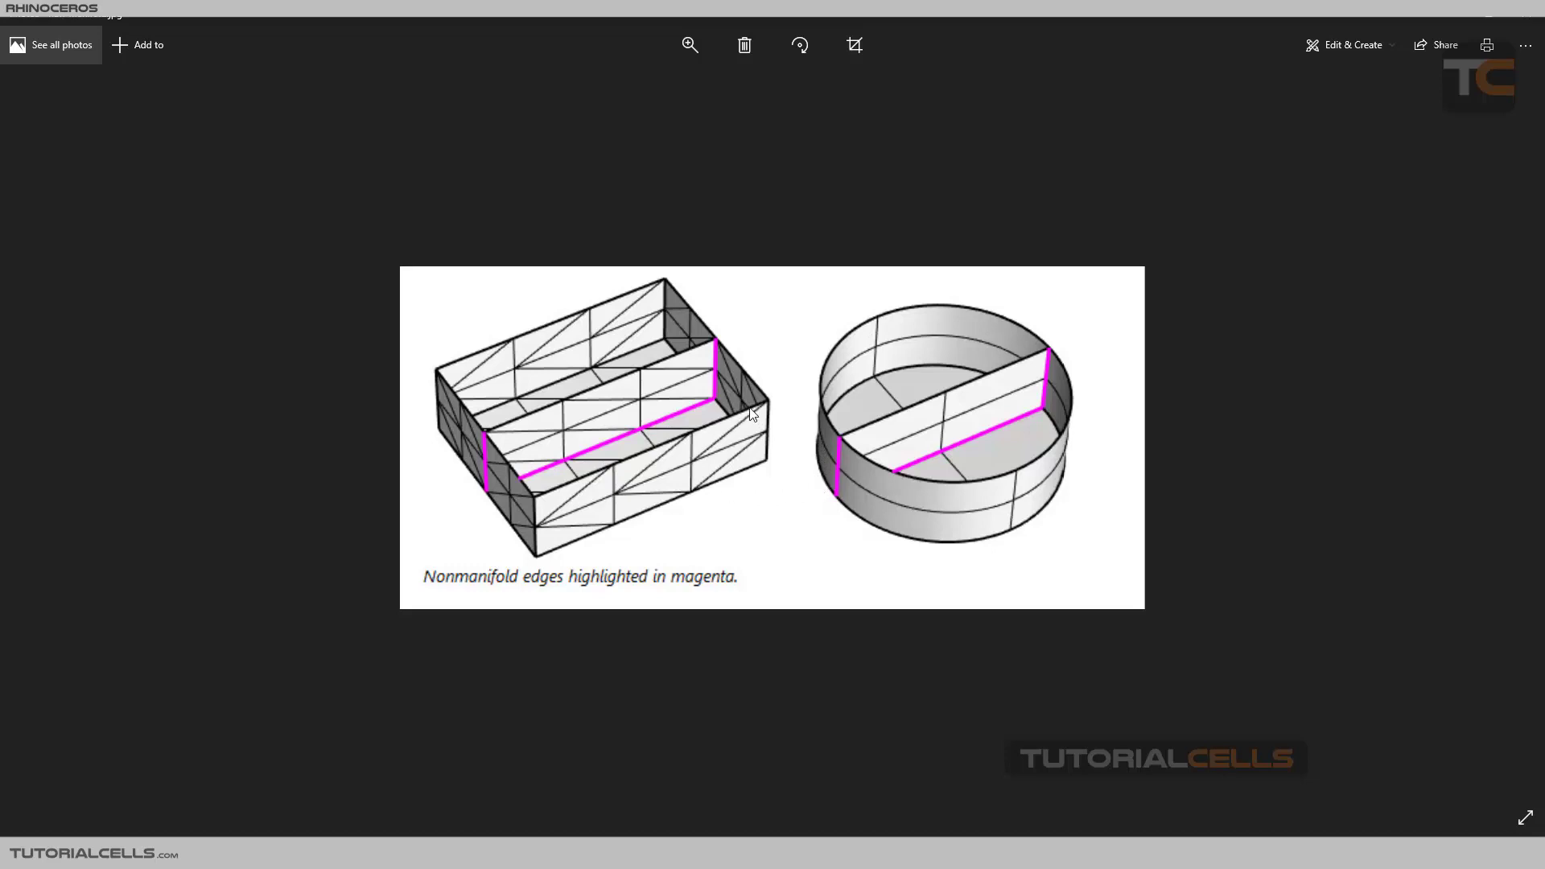
pyautogui.moveTo(796, 486)
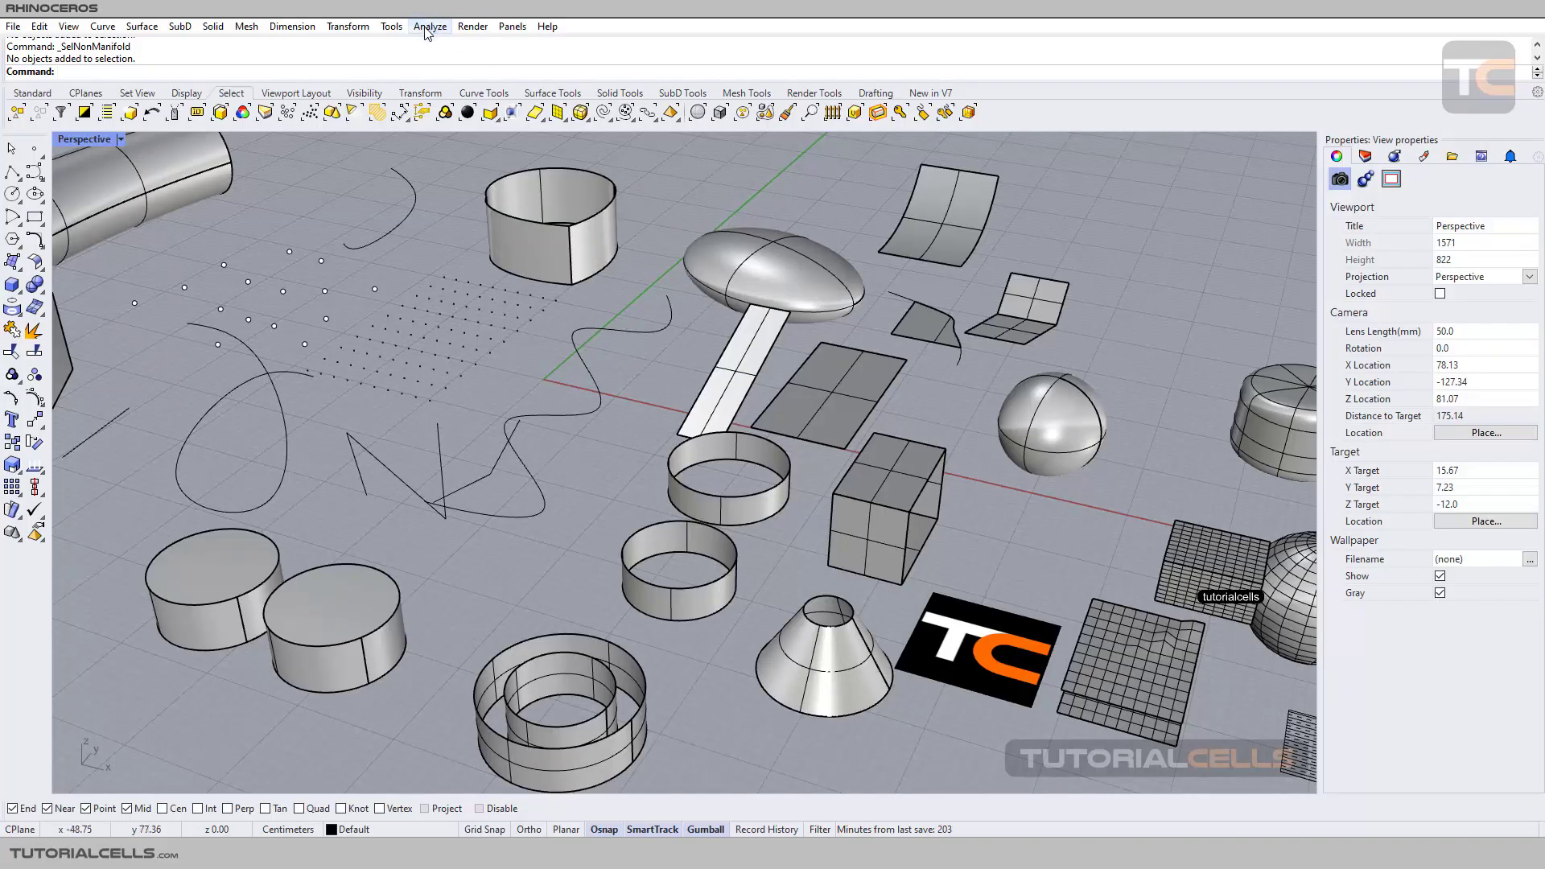
# Run Analyze > Edge Tools > Show Edges to highlight the objects' edges in magenta.
pyautogui.click(430, 26)
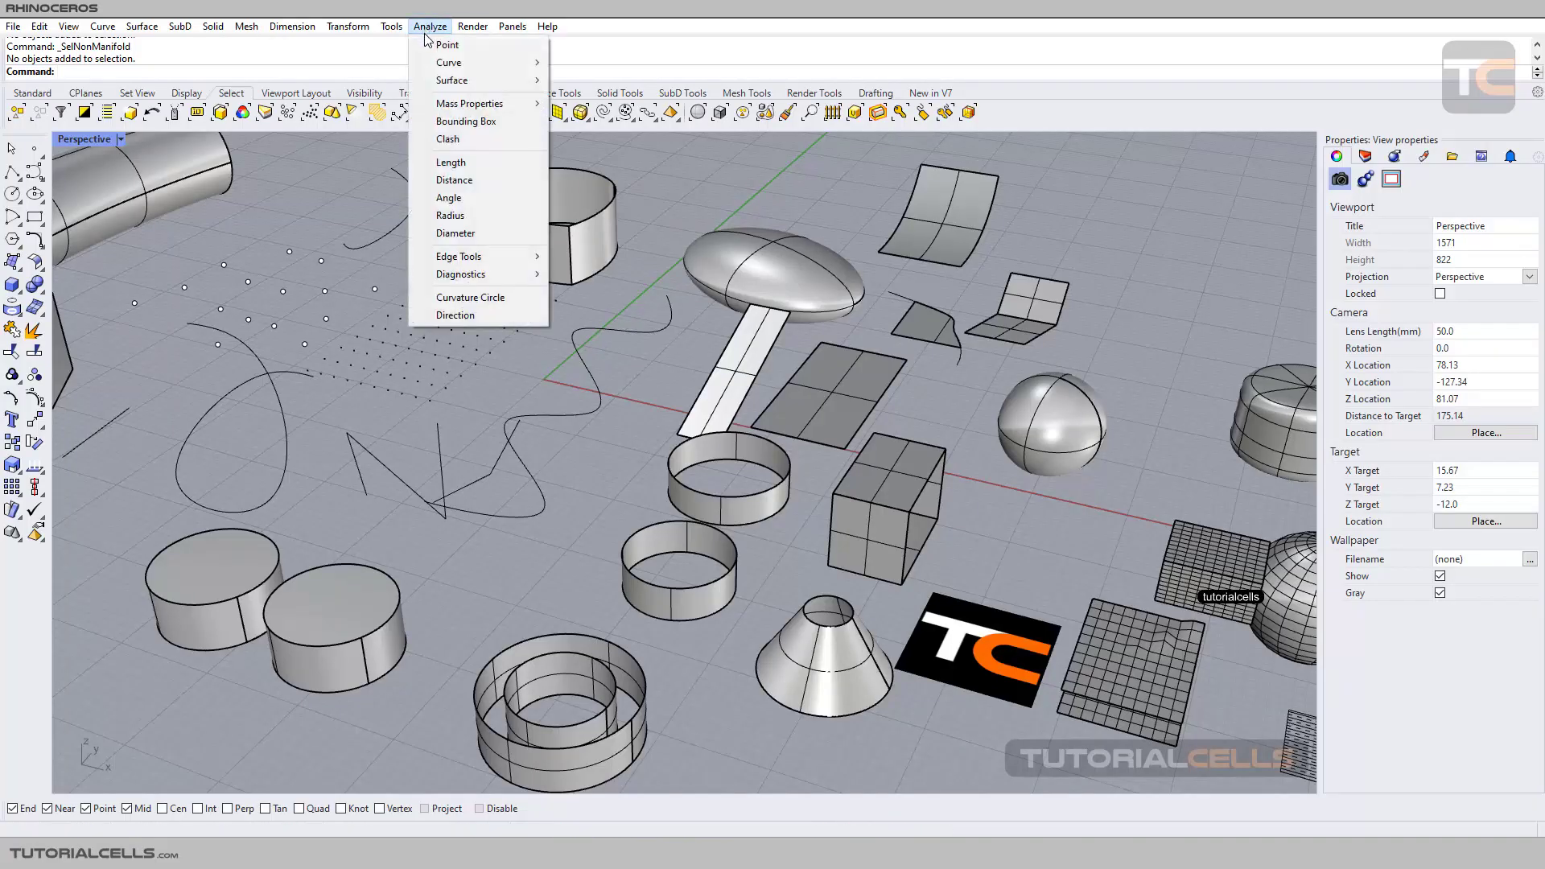
pyautogui.moveTo(457, 255)
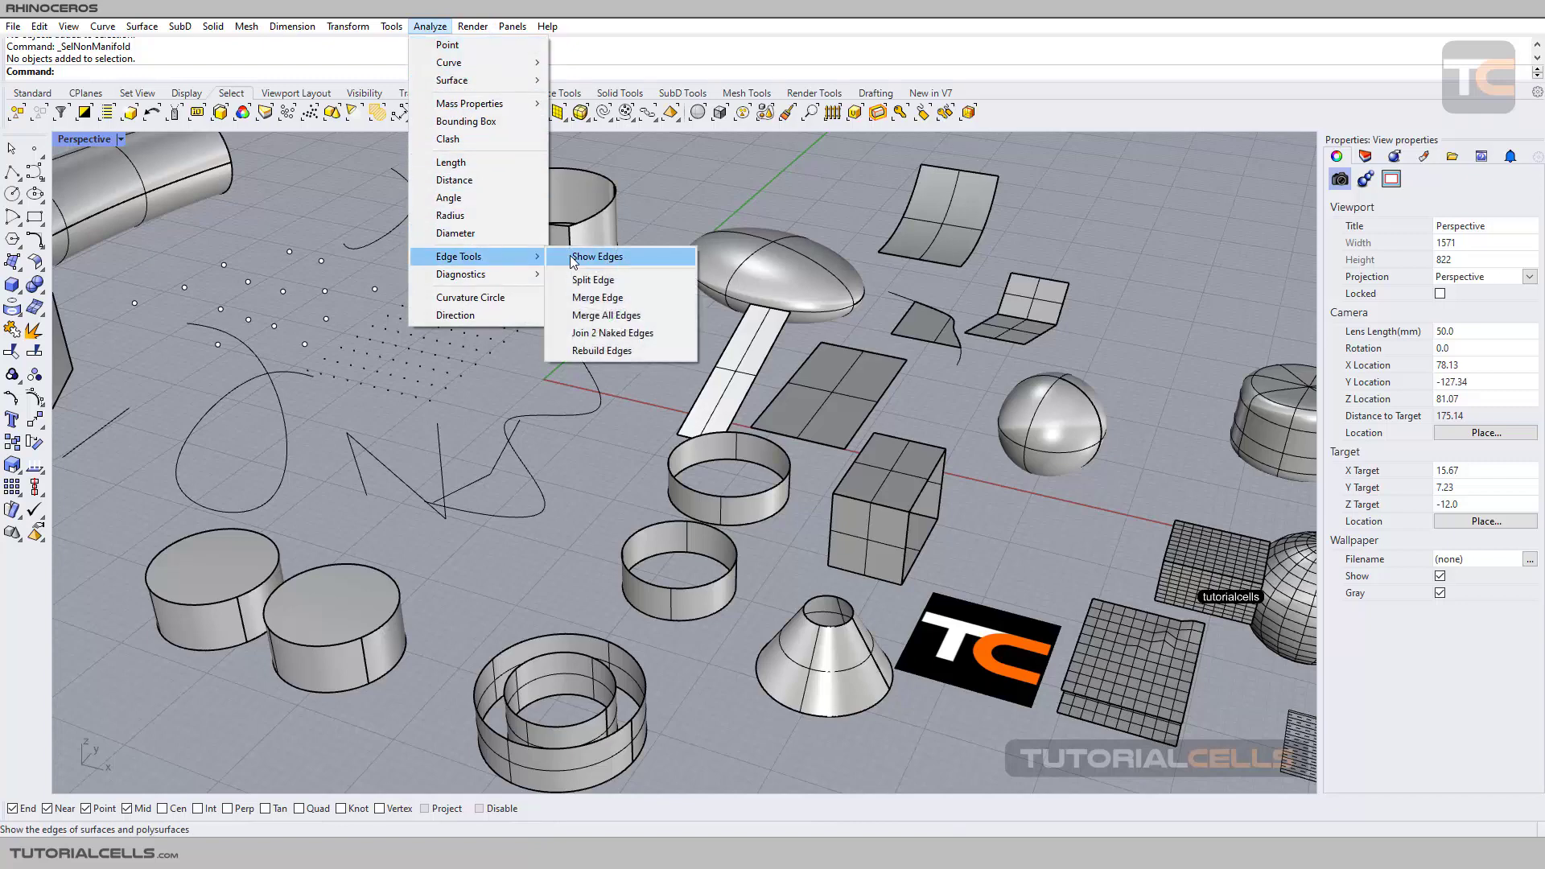
pyautogui.click(596, 256)
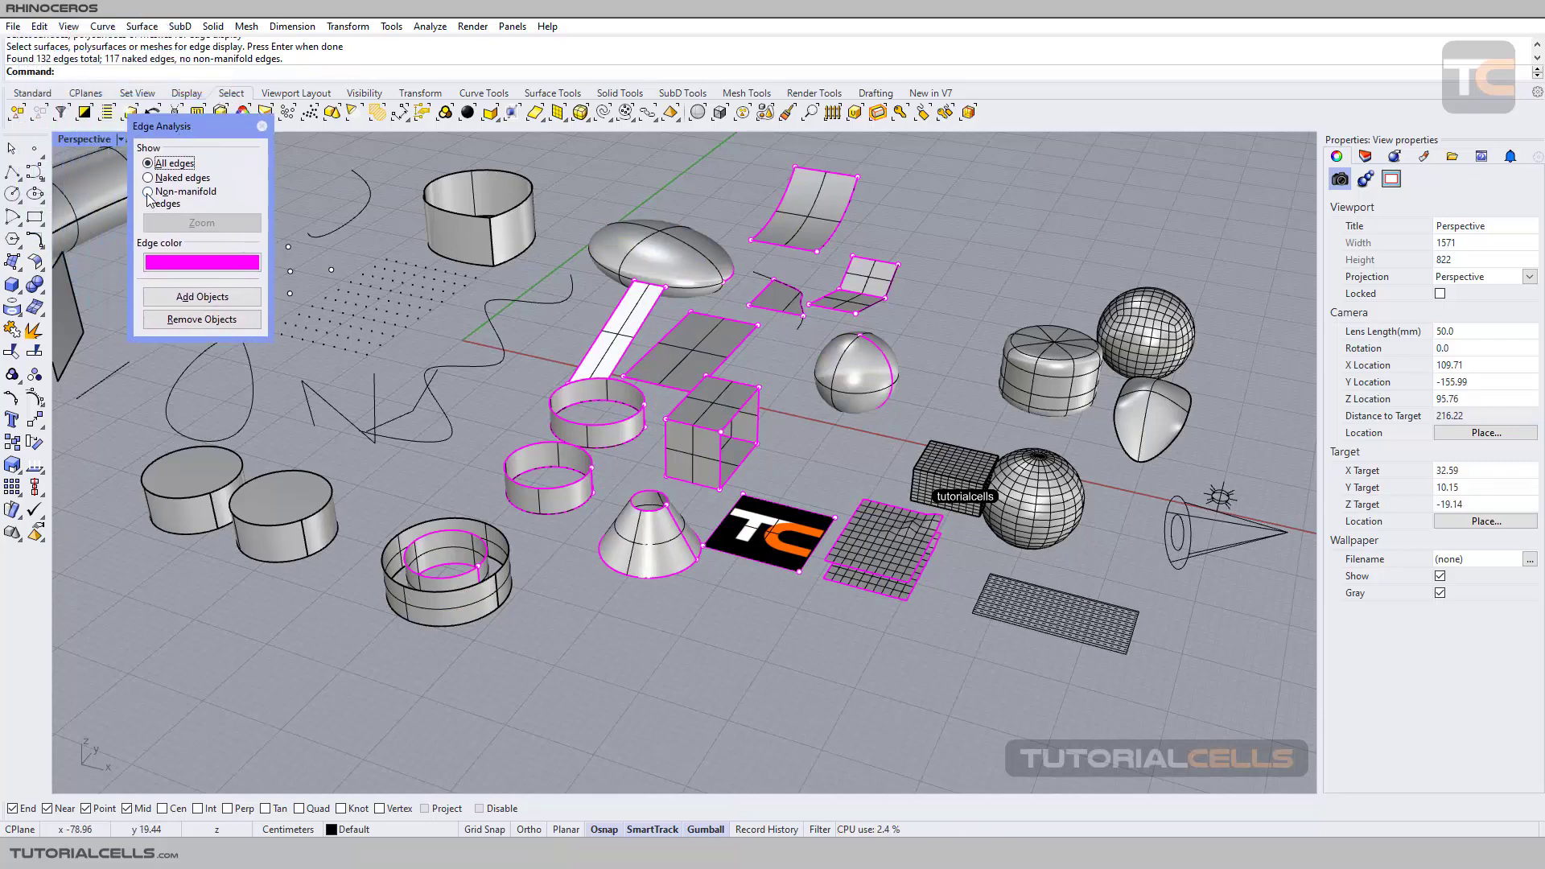
# Switch the Edge Analysis display to non-manifold edges, then to naked edges.
pyautogui.click(149, 191)
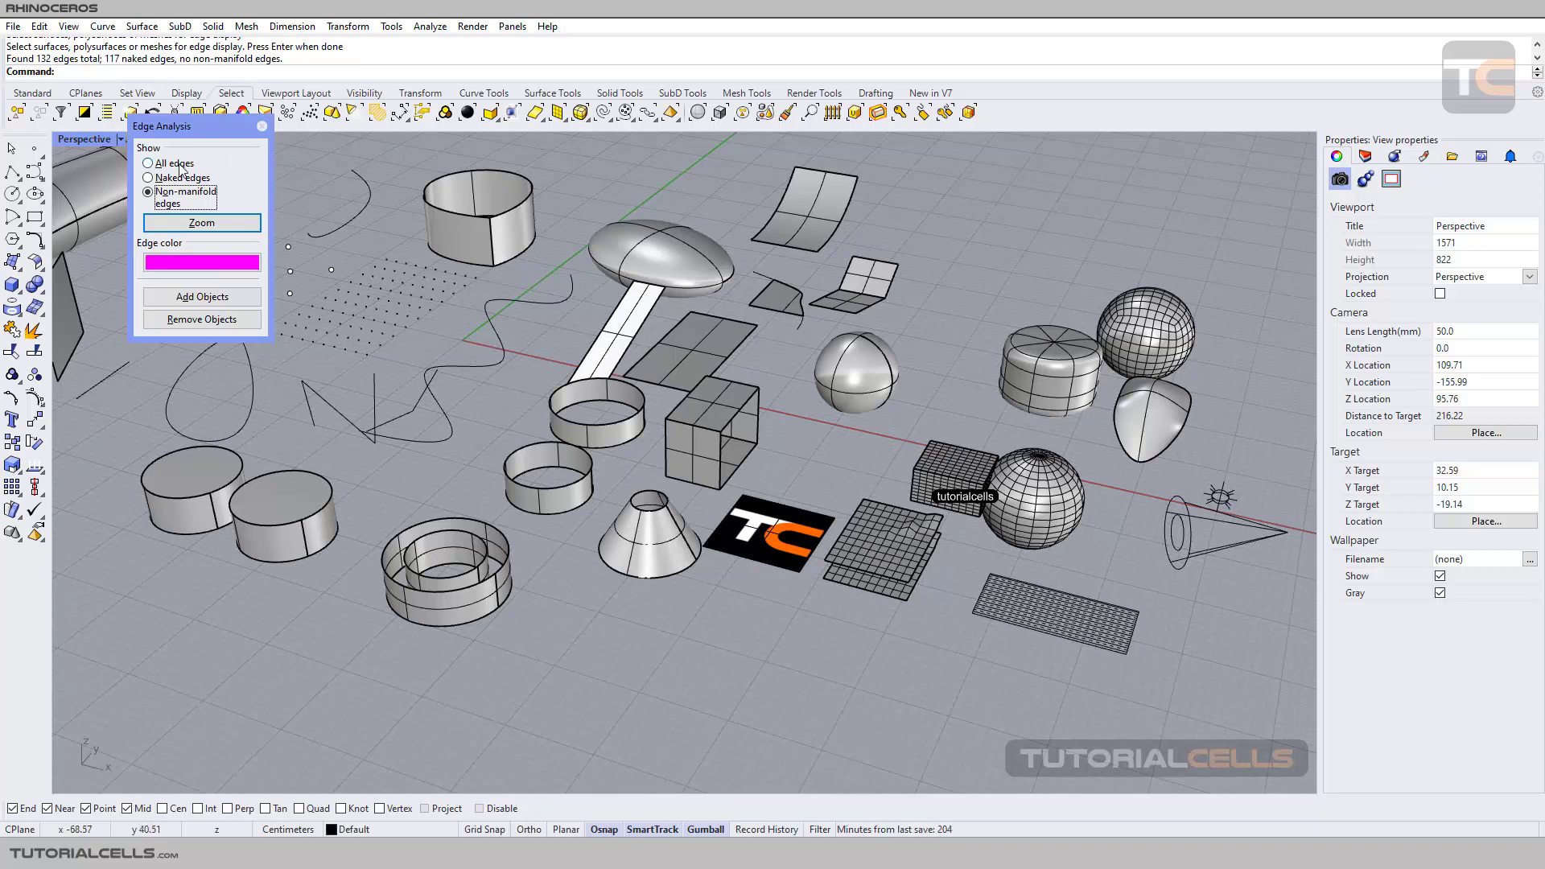
pyautogui.click(149, 177)
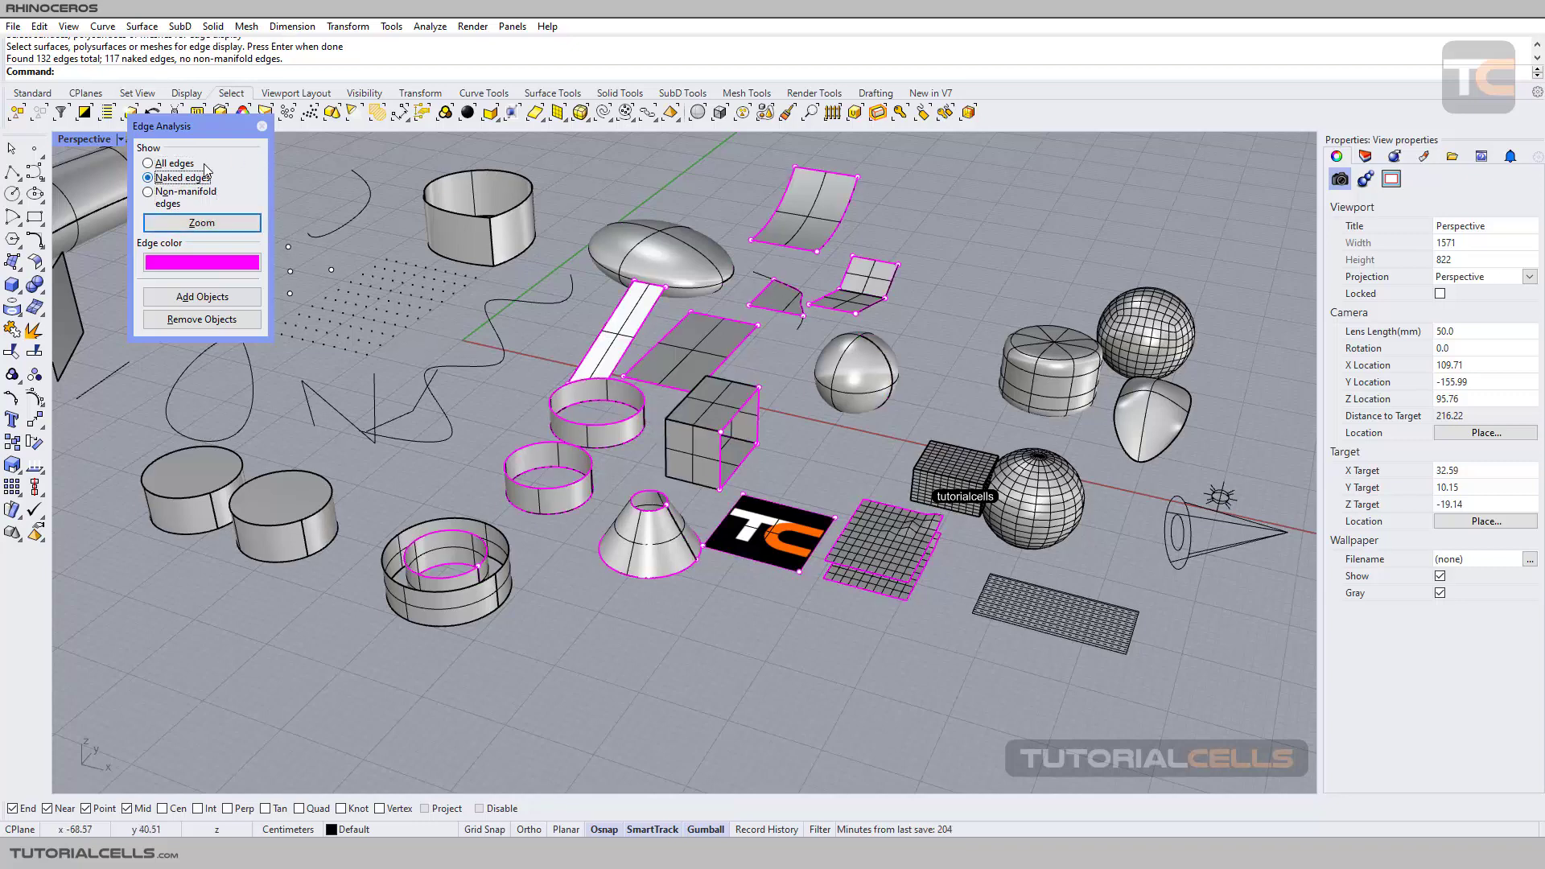
pyautogui.click(260, 126)
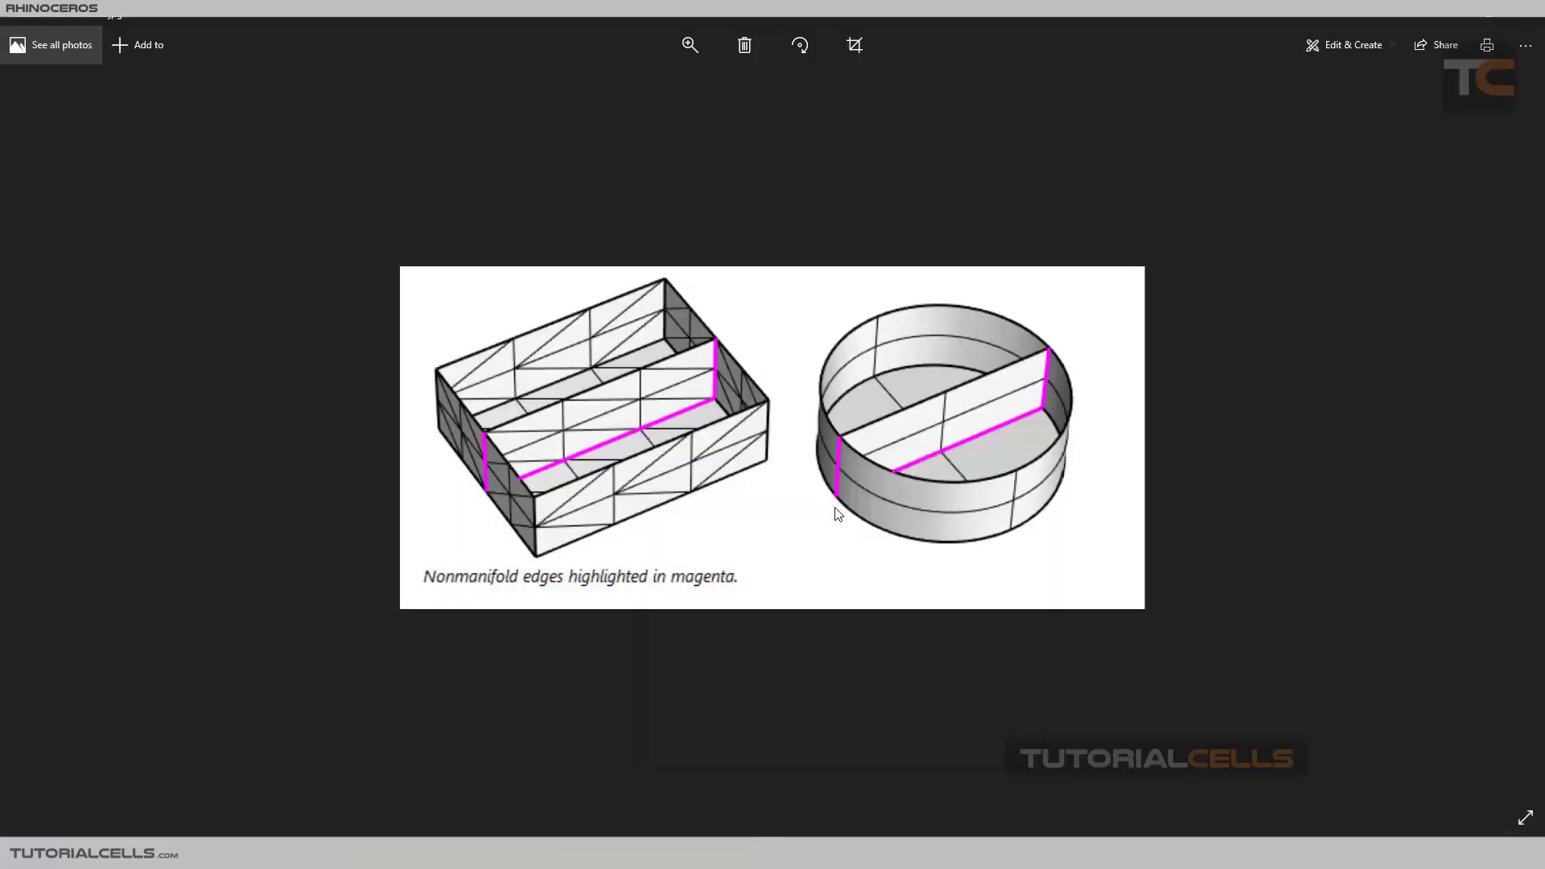
pyautogui.moveTo(943, 464)
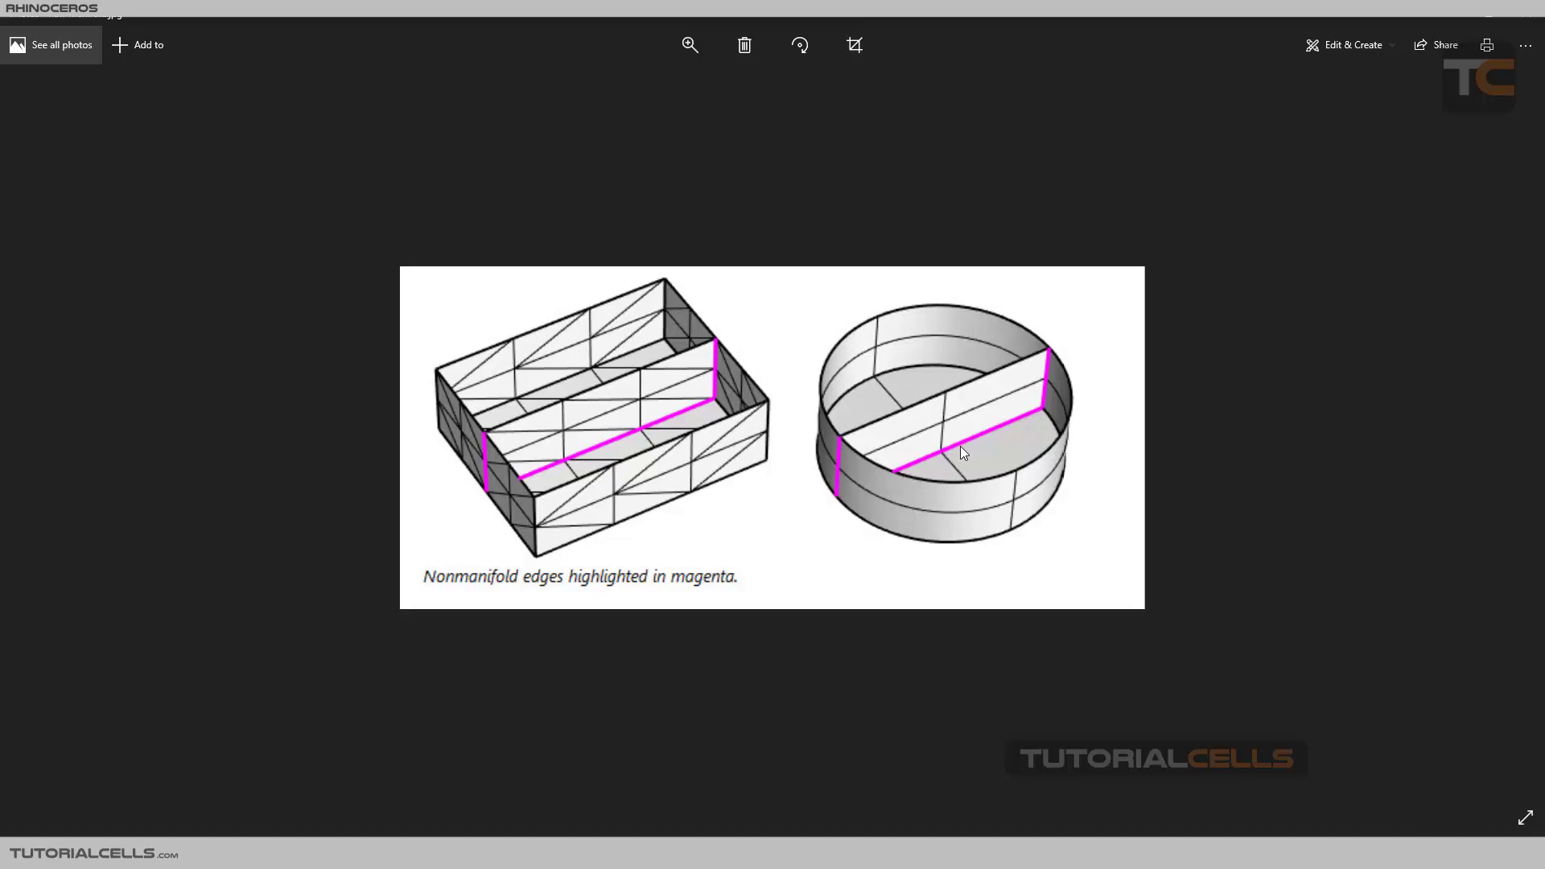
pyautogui.moveTo(979, 444)
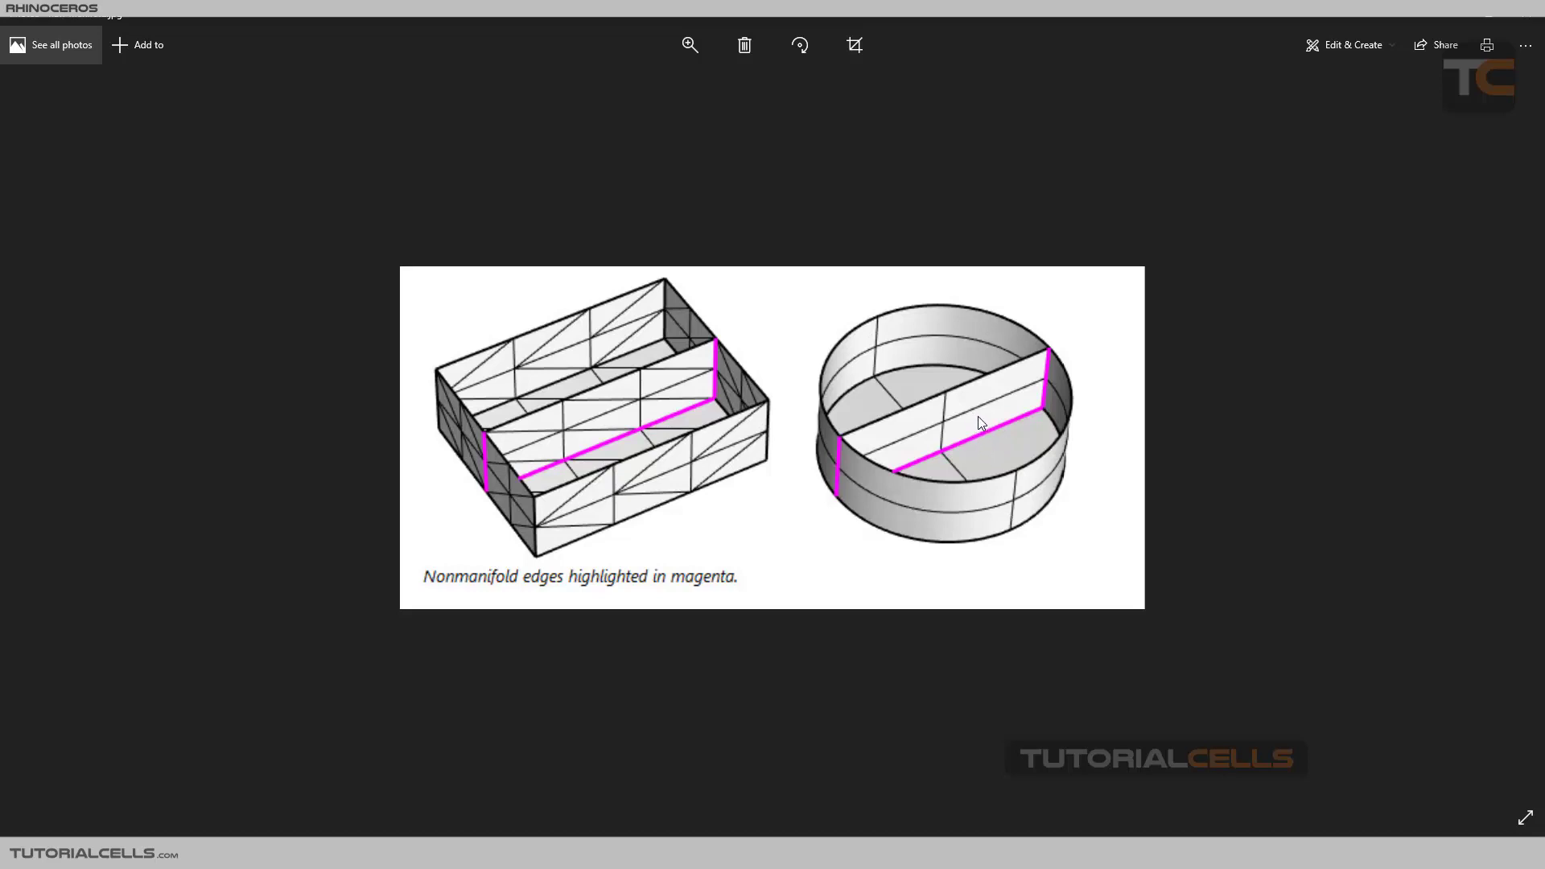
pyautogui.moveTo(1006, 458)
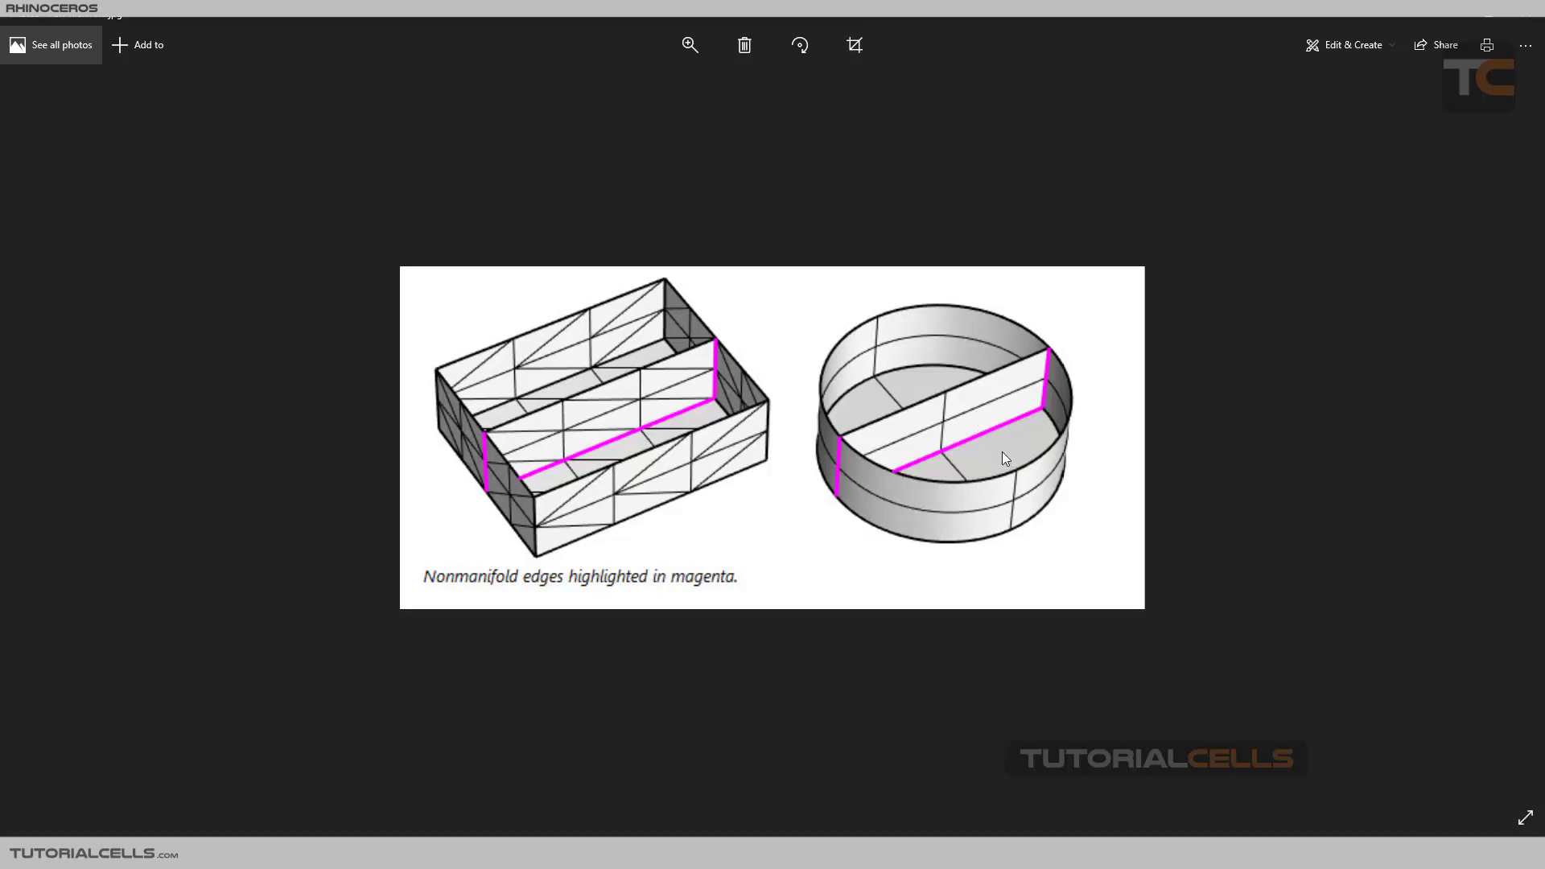
pyautogui.moveTo(981, 436)
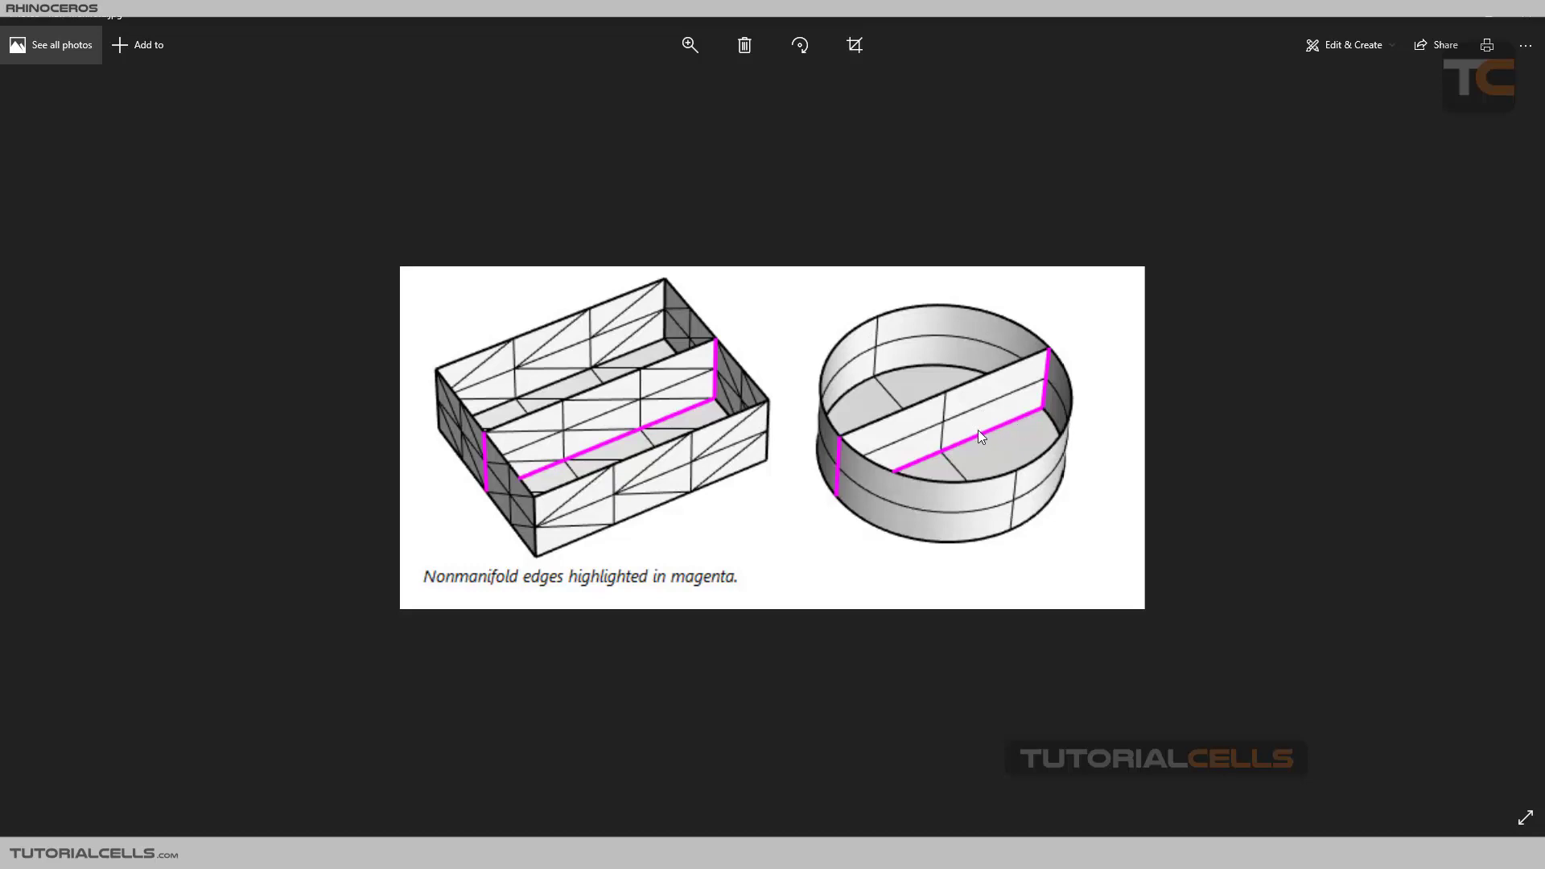
pyautogui.moveTo(993, 413)
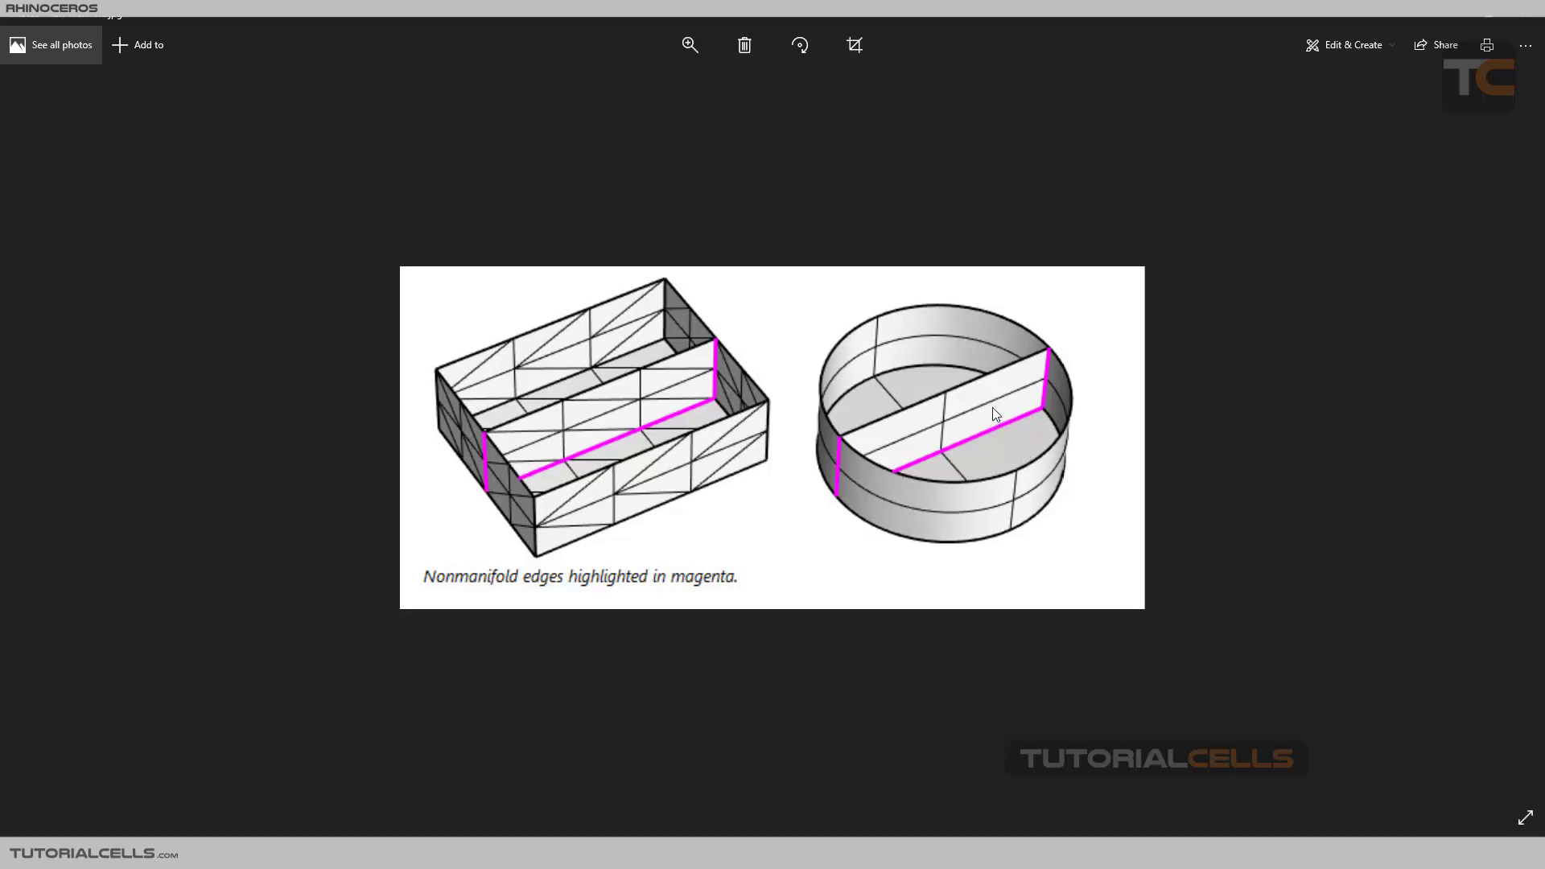
pyautogui.moveTo(990, 447)
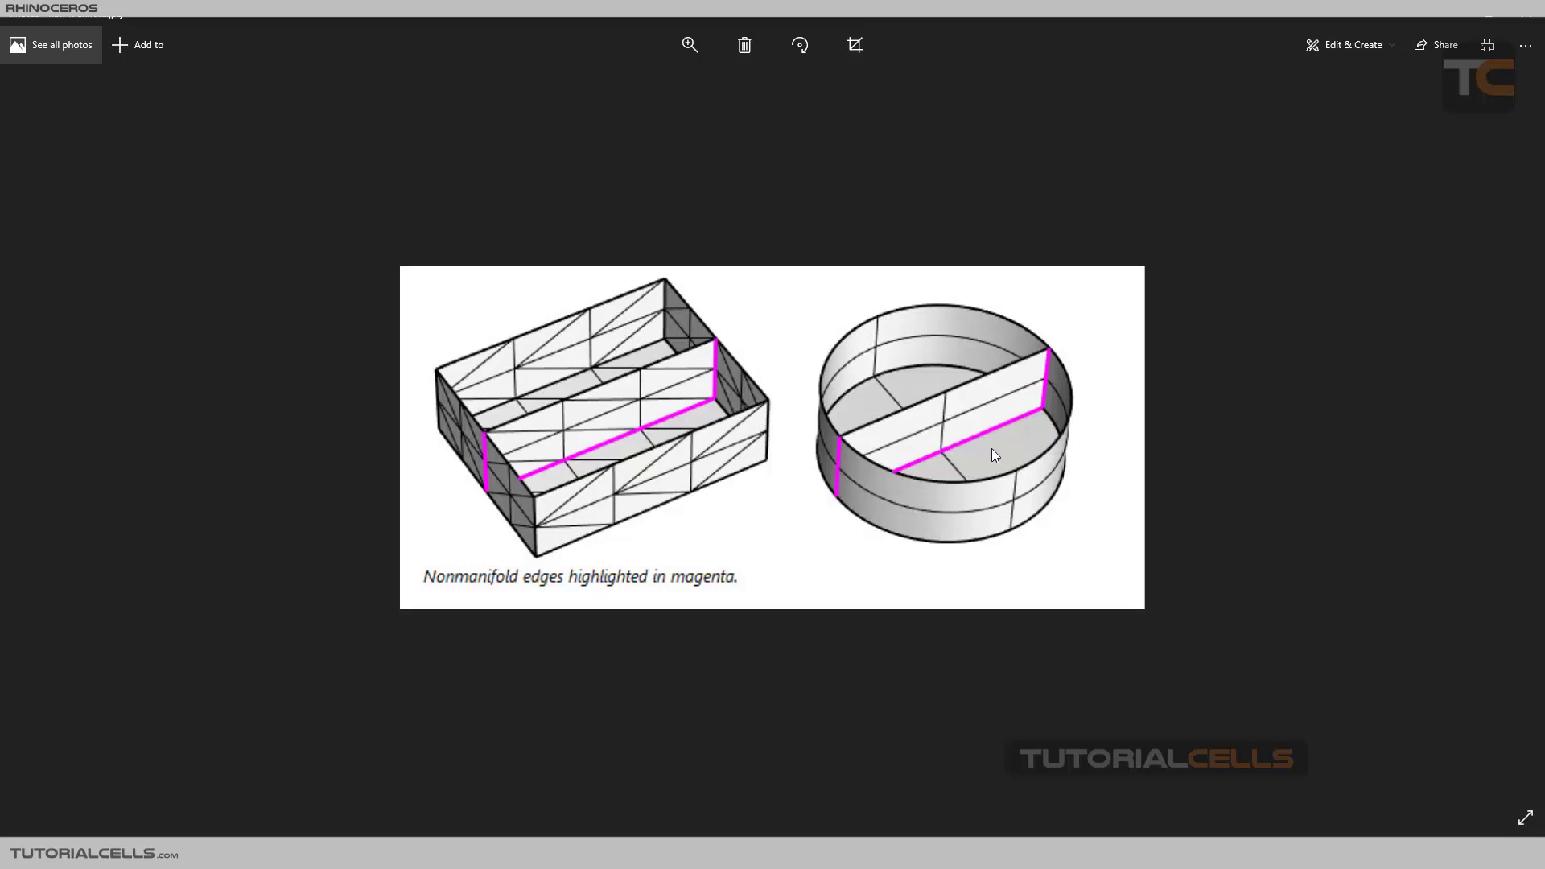
pyautogui.moveTo(903, 395)
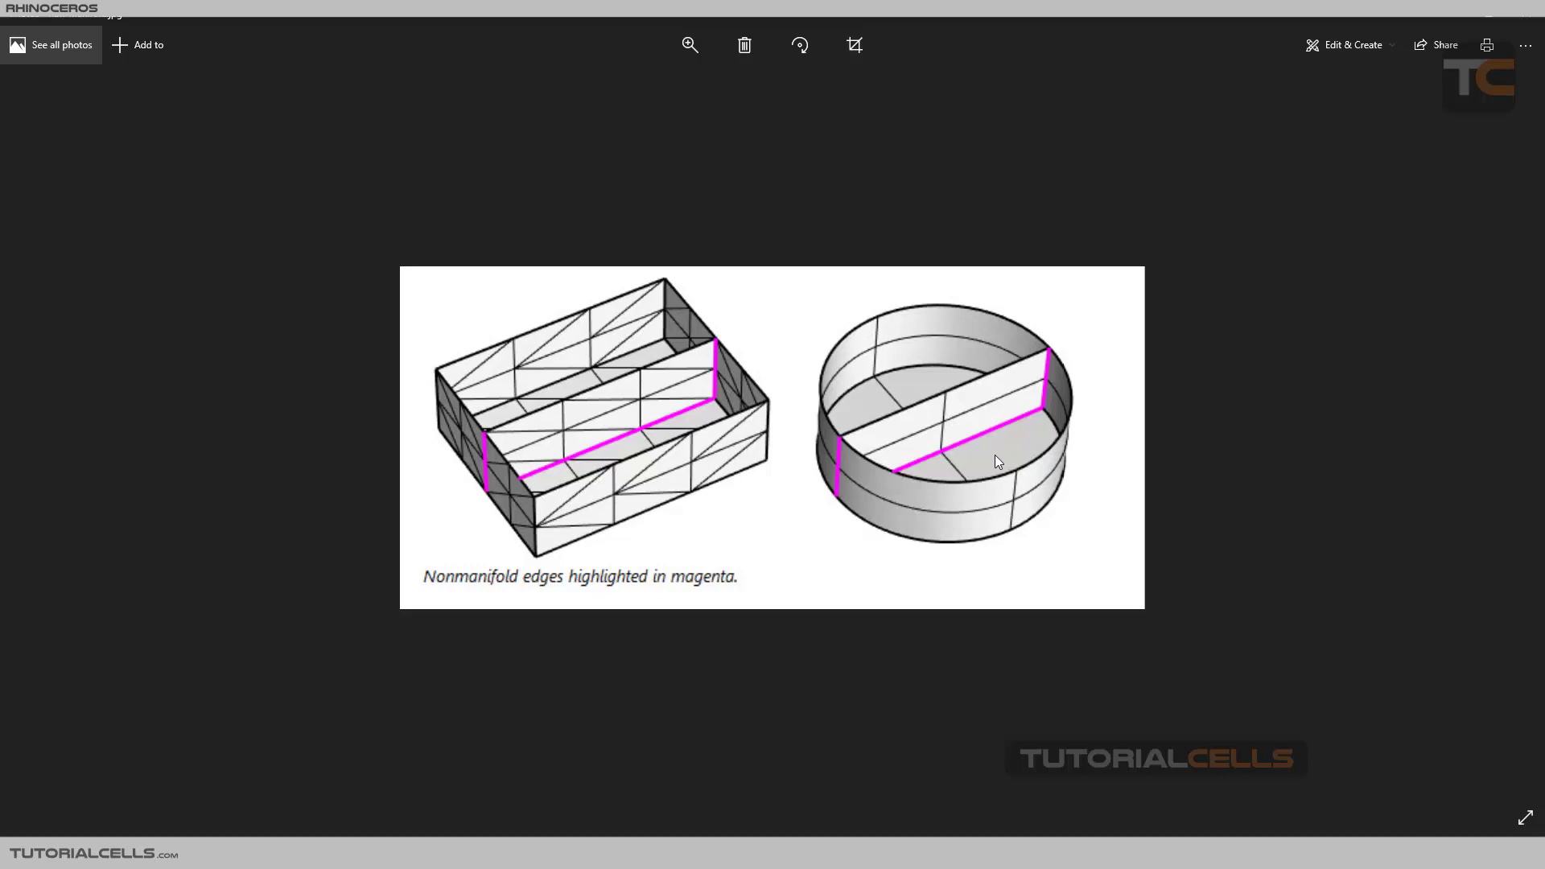
pyautogui.moveTo(973, 450)
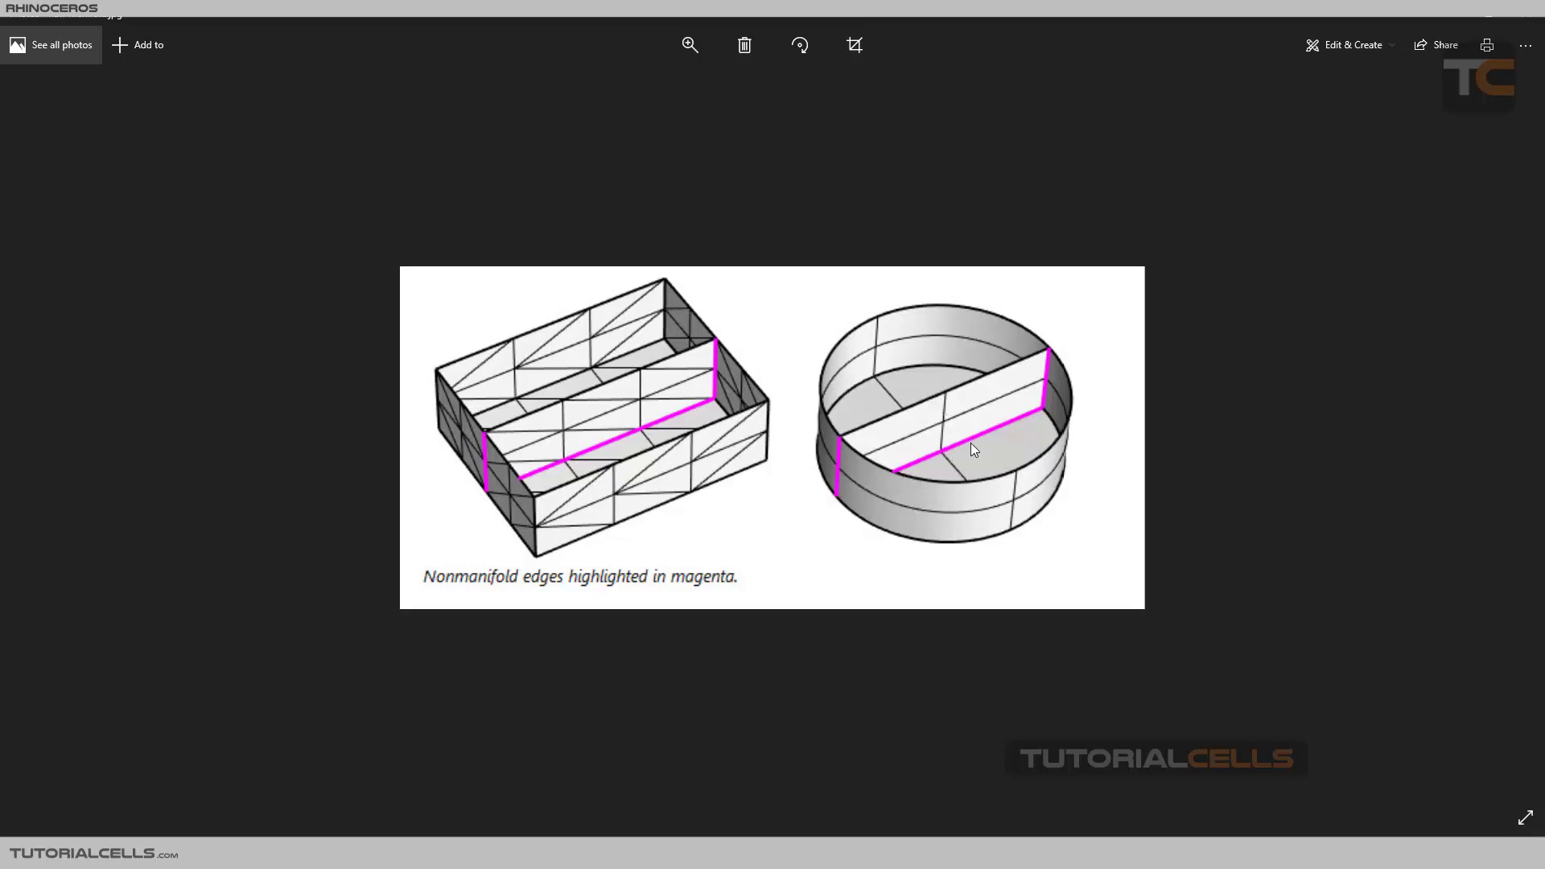
pyautogui.moveTo(996, 446)
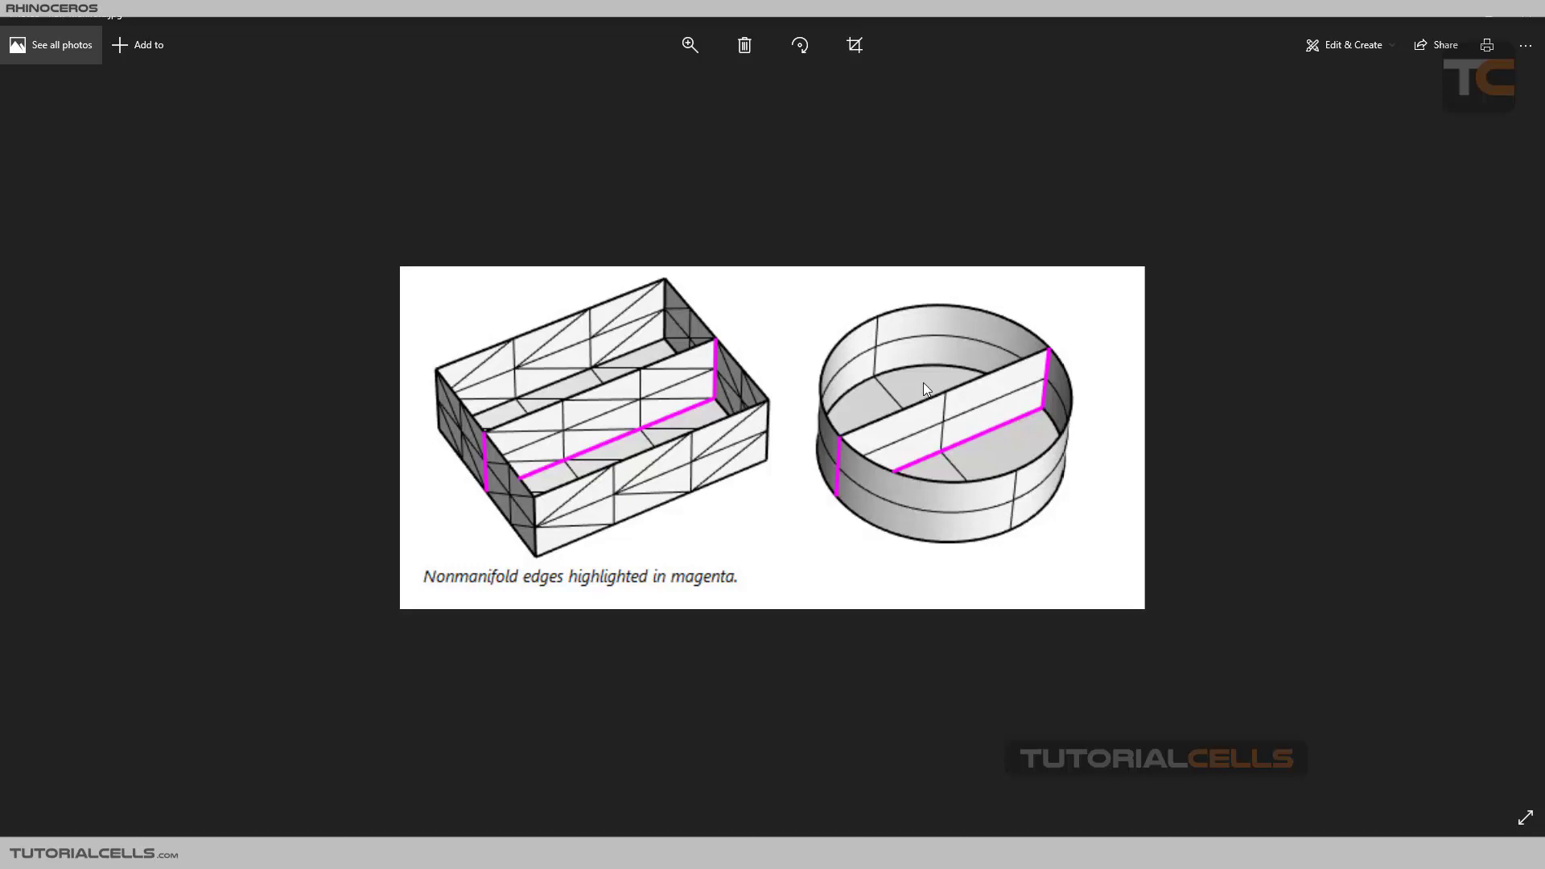
pyautogui.moveTo(997, 463)
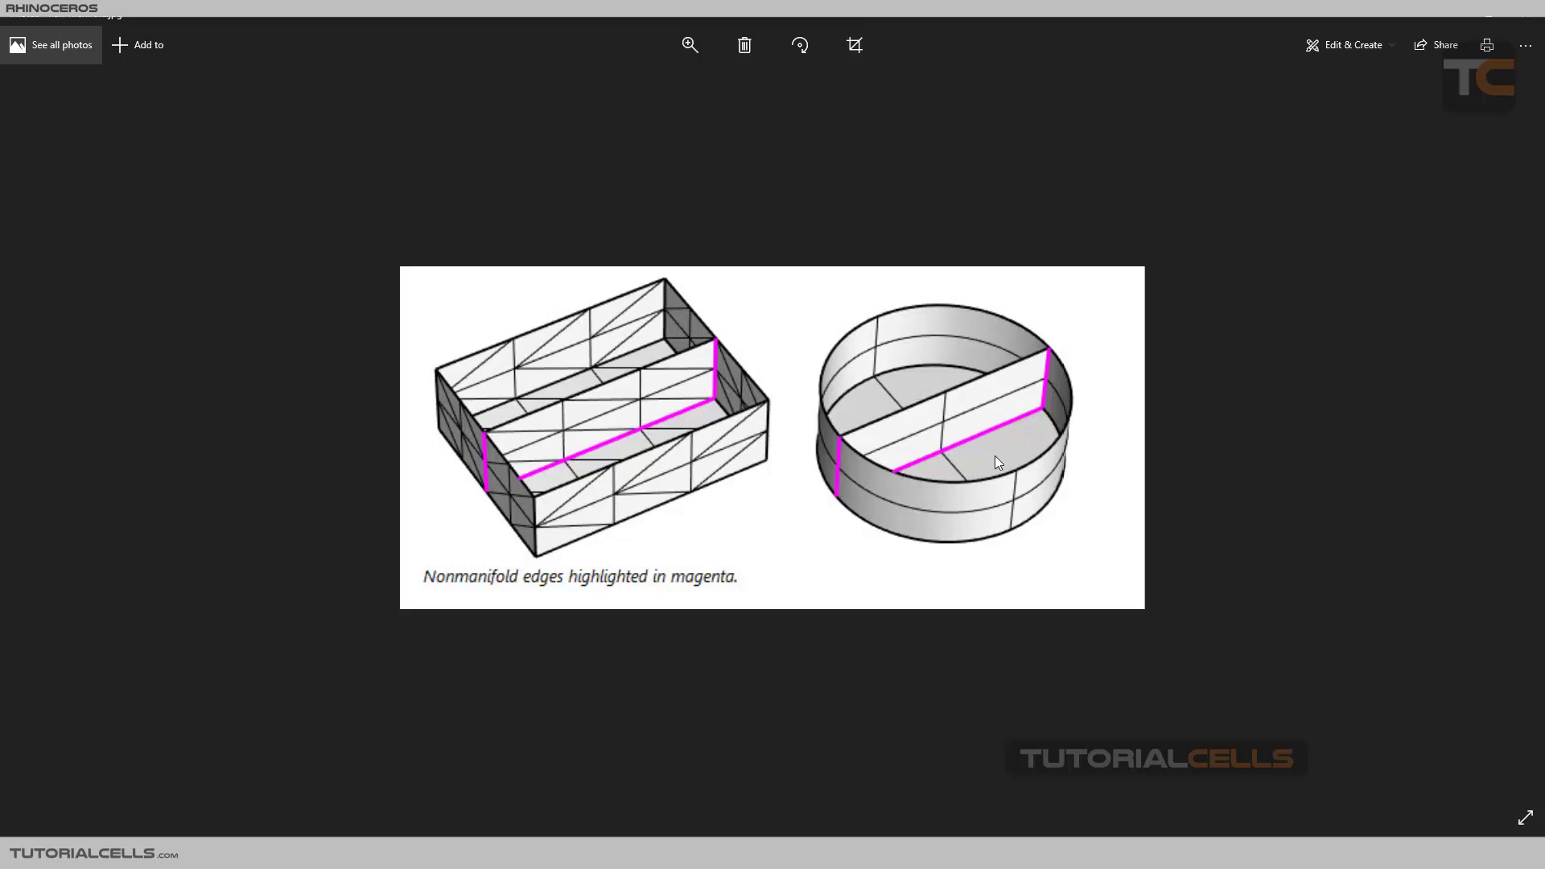
pyautogui.moveTo(998, 456)
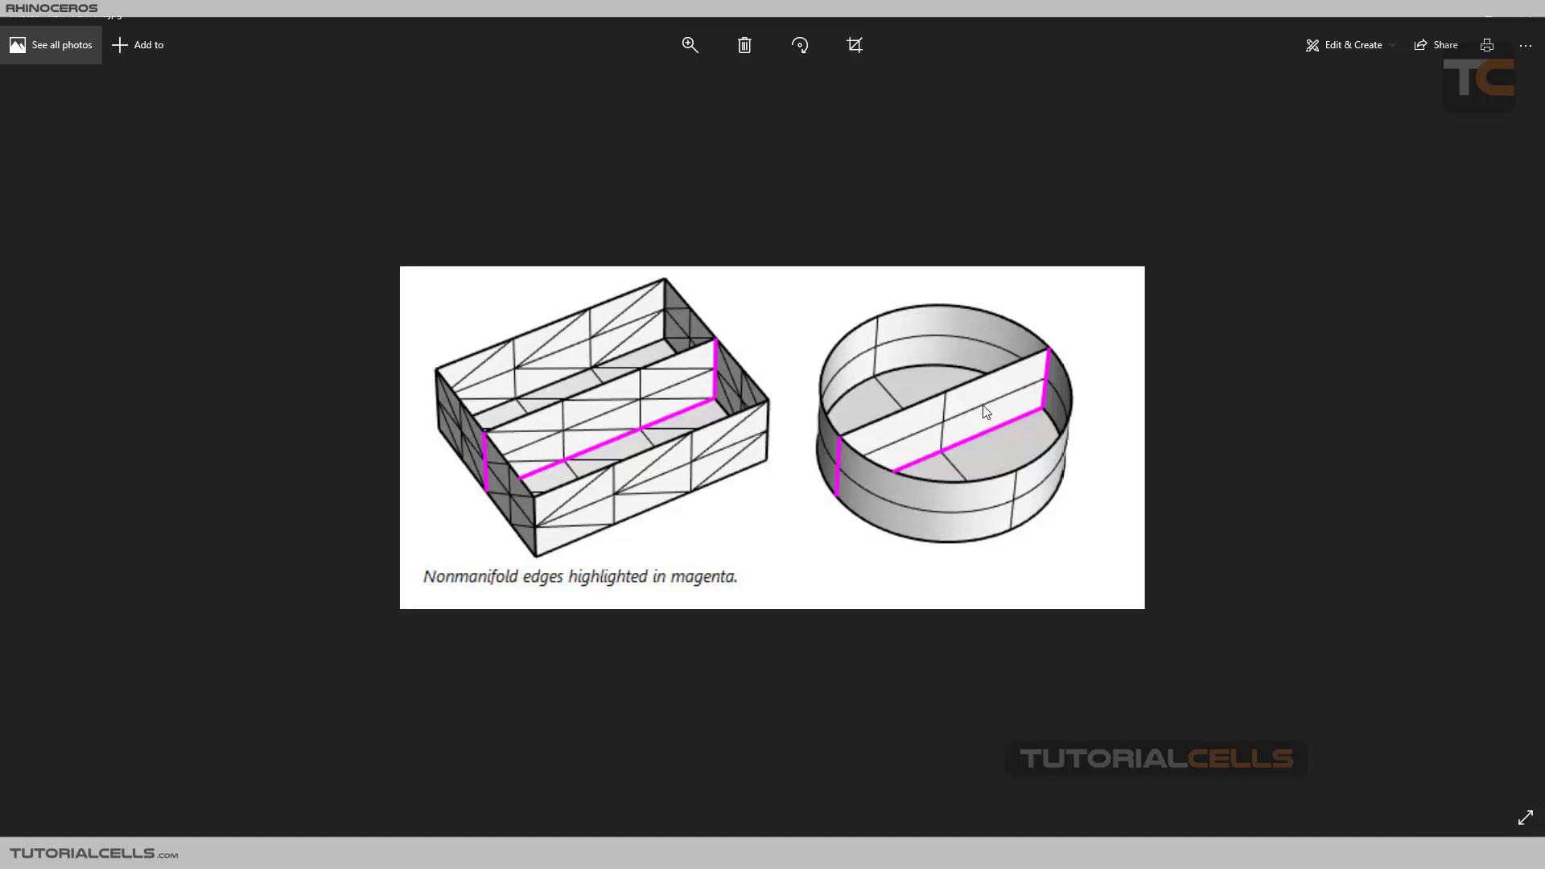
pyautogui.moveTo(984, 442)
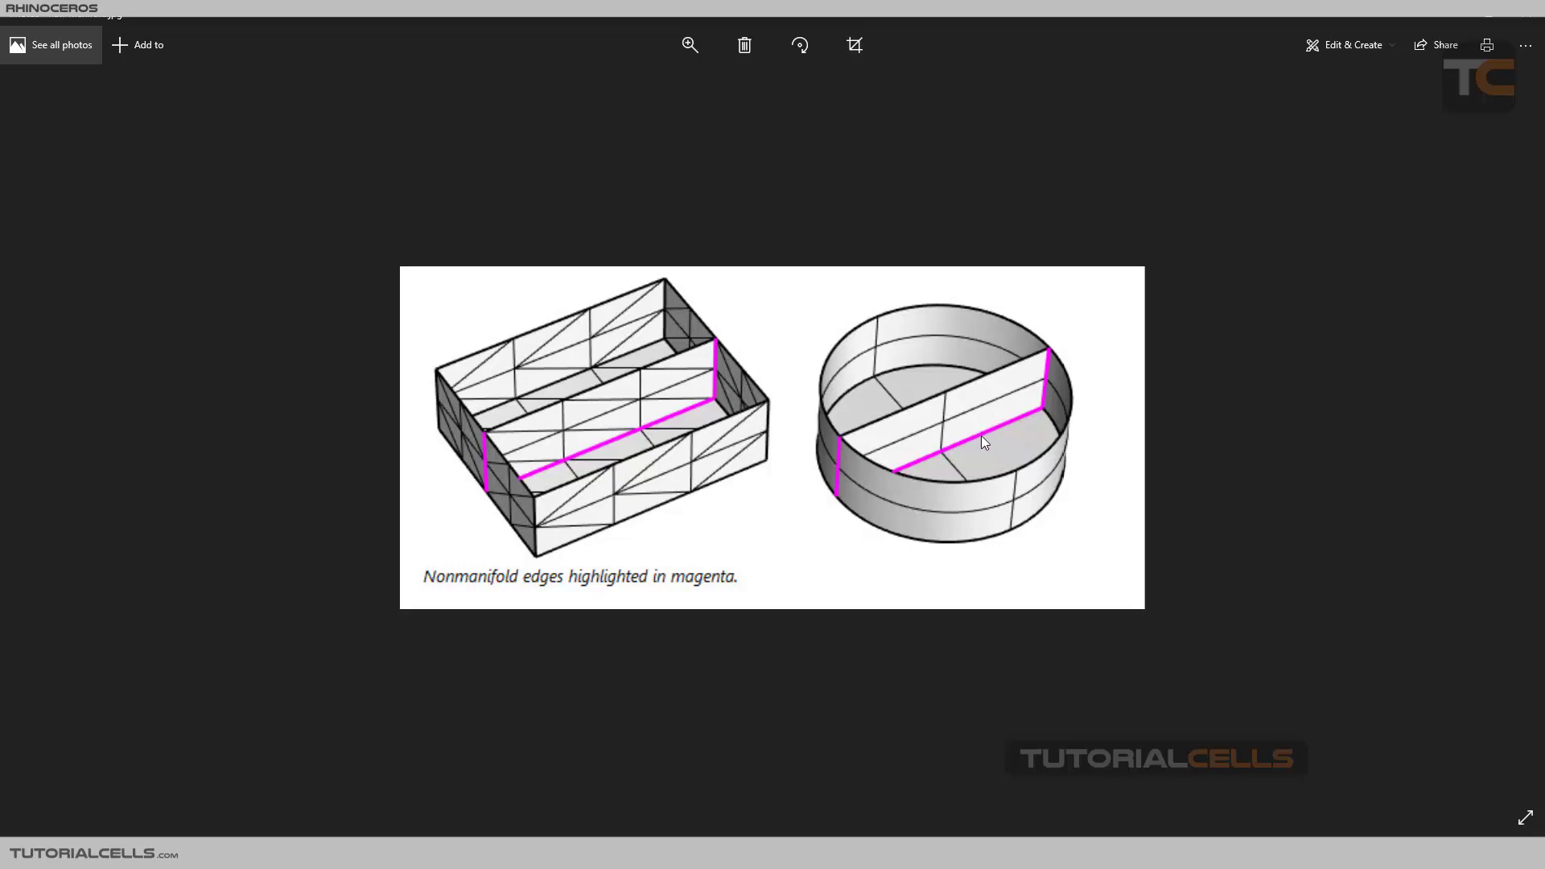
pyautogui.moveTo(977, 445)
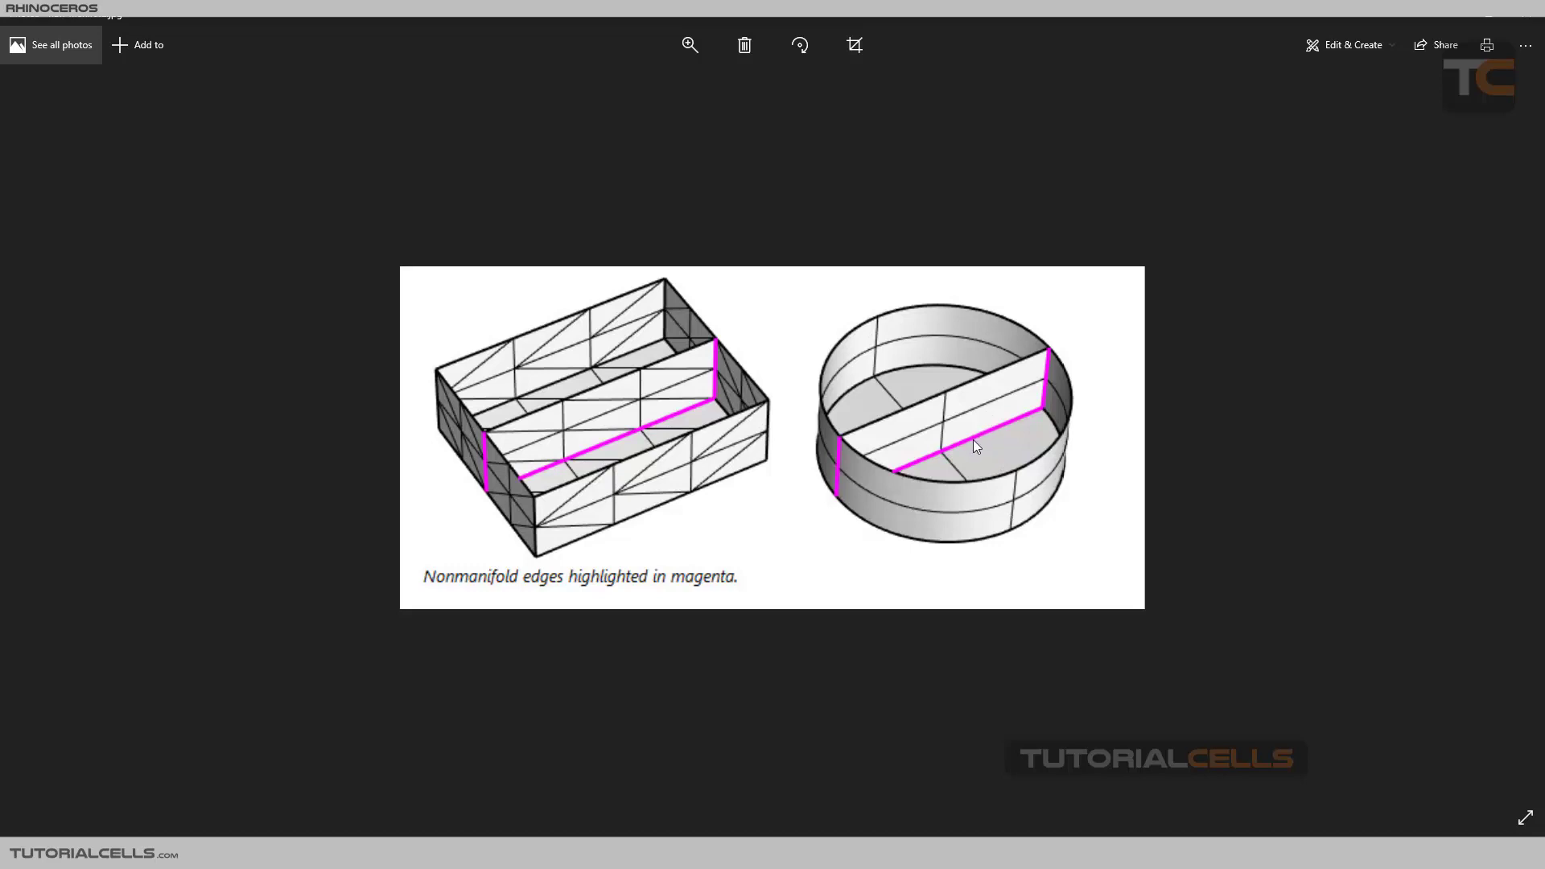
pyautogui.moveTo(575, 749)
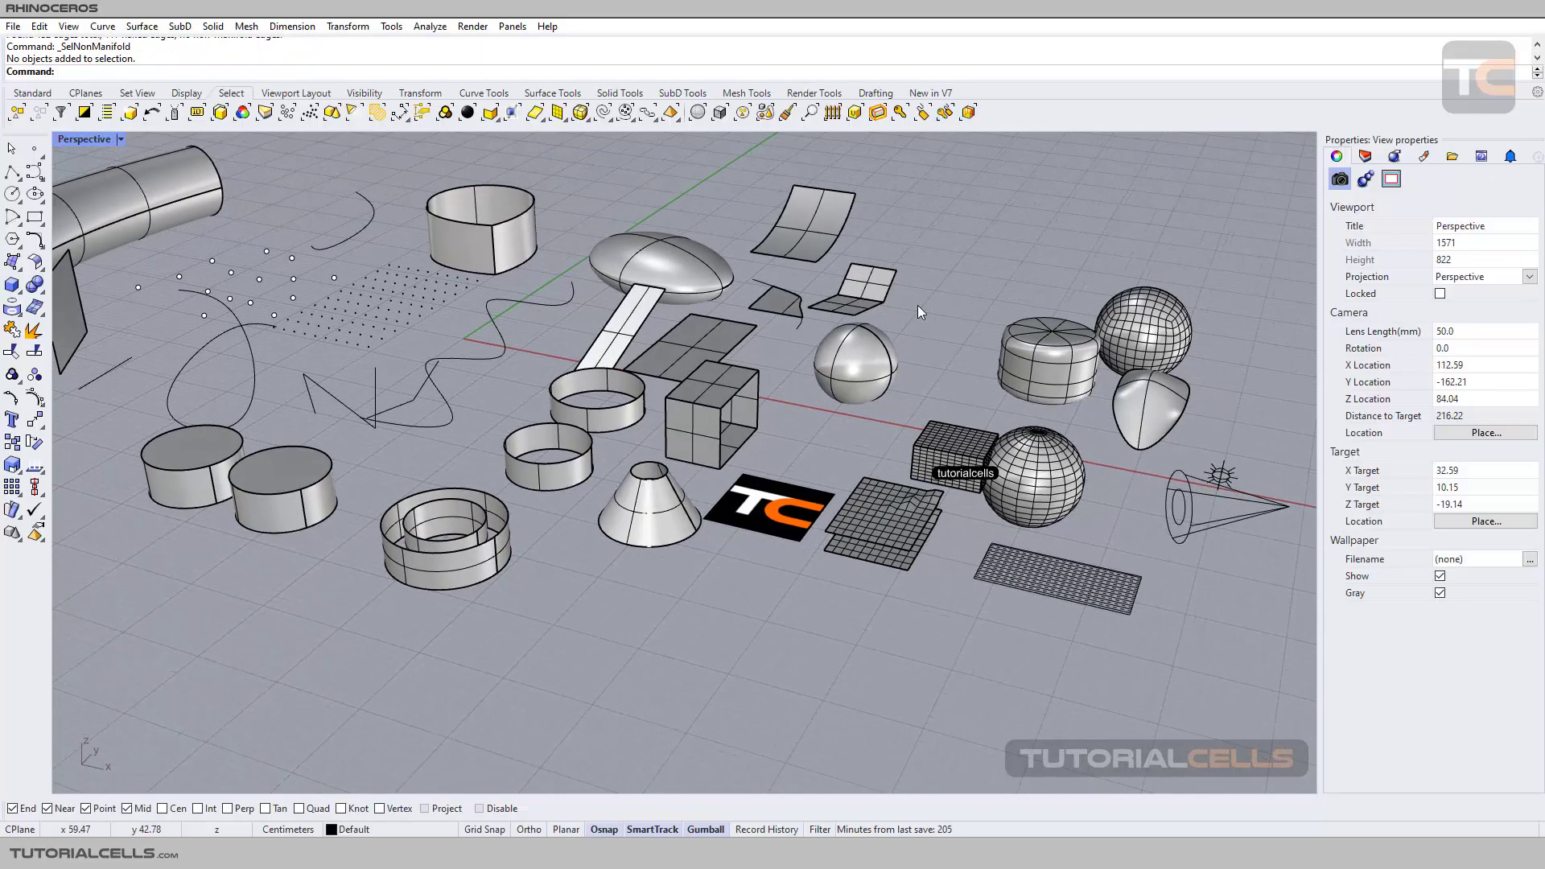
# Rotate the Perspective view around the scene objects.
pyautogui.moveTo(916, 315); pyautogui.dragTo(690, 339)
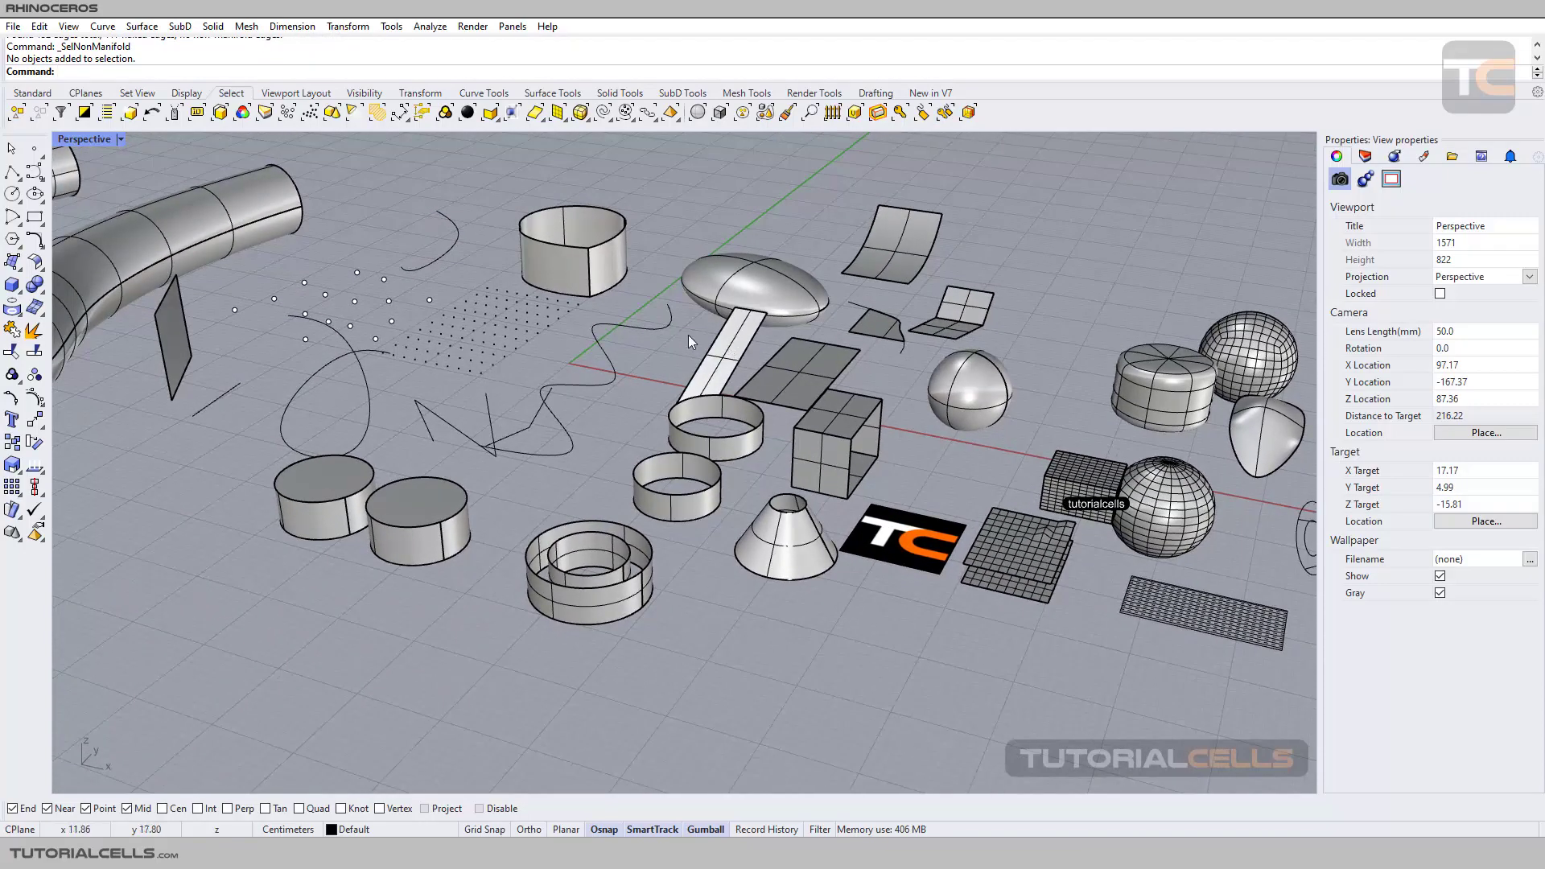